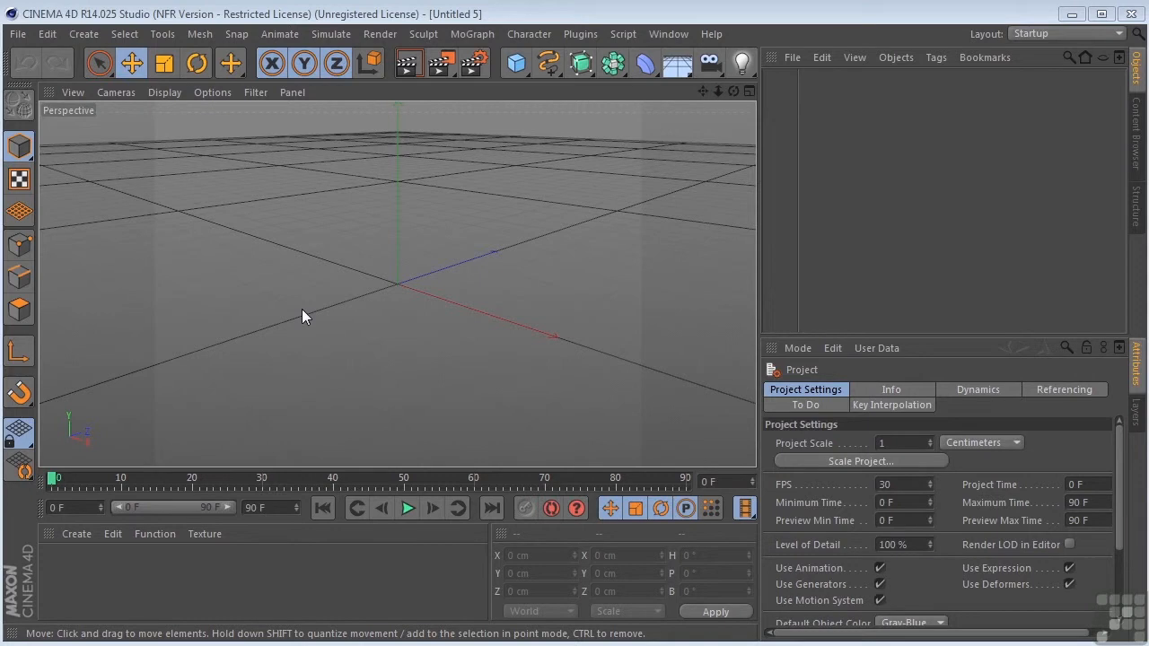
# - Open the primitive objects palette from the Cube icon in the top toolbar
pyautogui.click(515, 63)
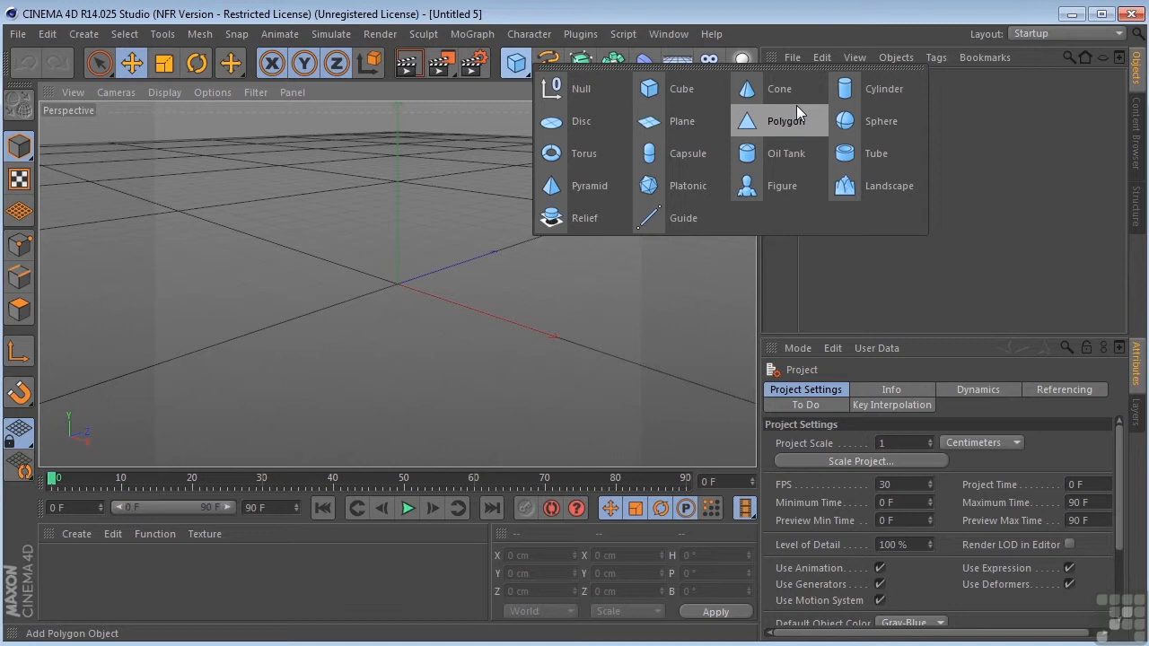
pyautogui.moveTo(682, 88)
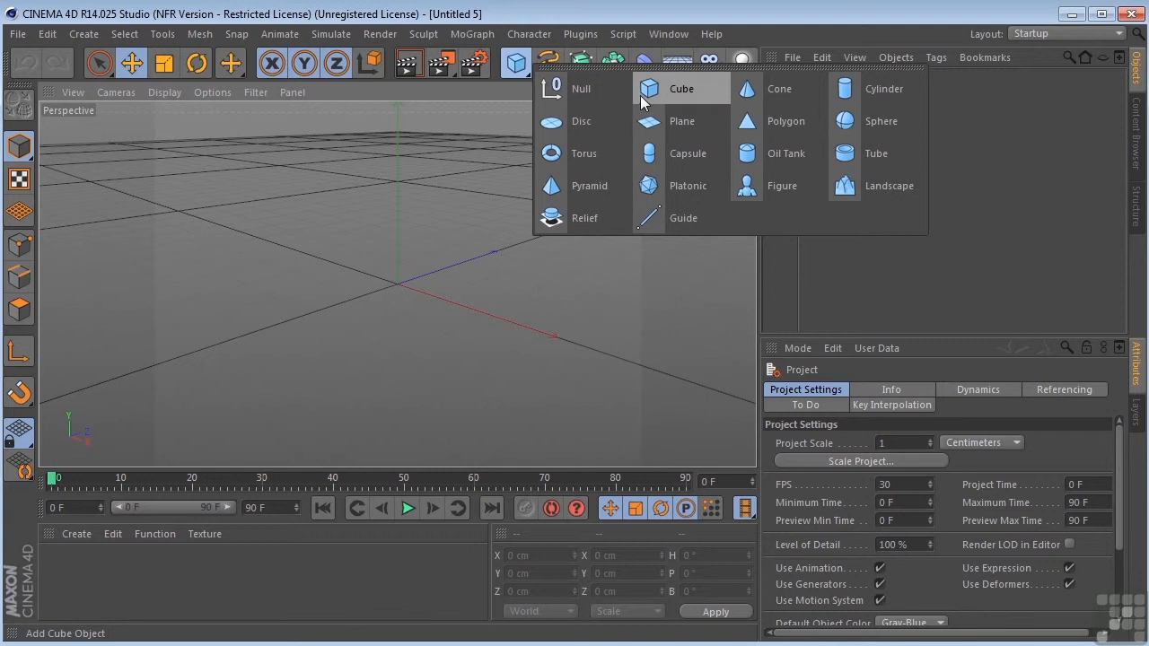
# - Add a cube and resize it to about 198 × 273 × 267 cm
pyautogui.click(681, 88)
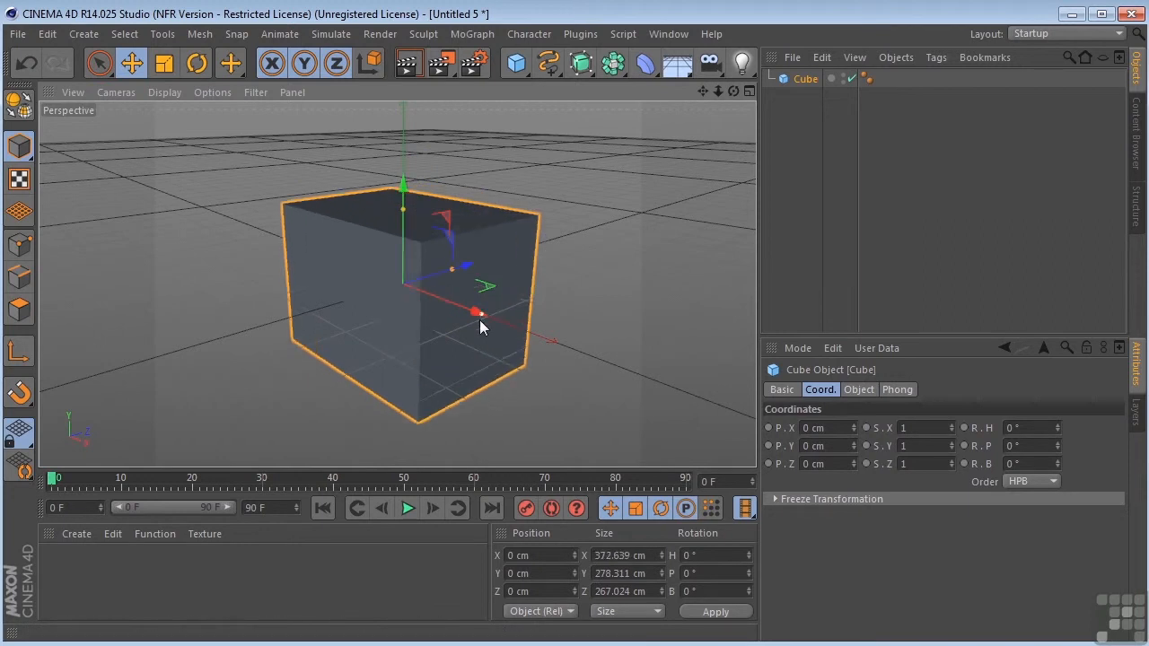
pyautogui.moveTo(479, 312); pyautogui.dragTo(435, 296)
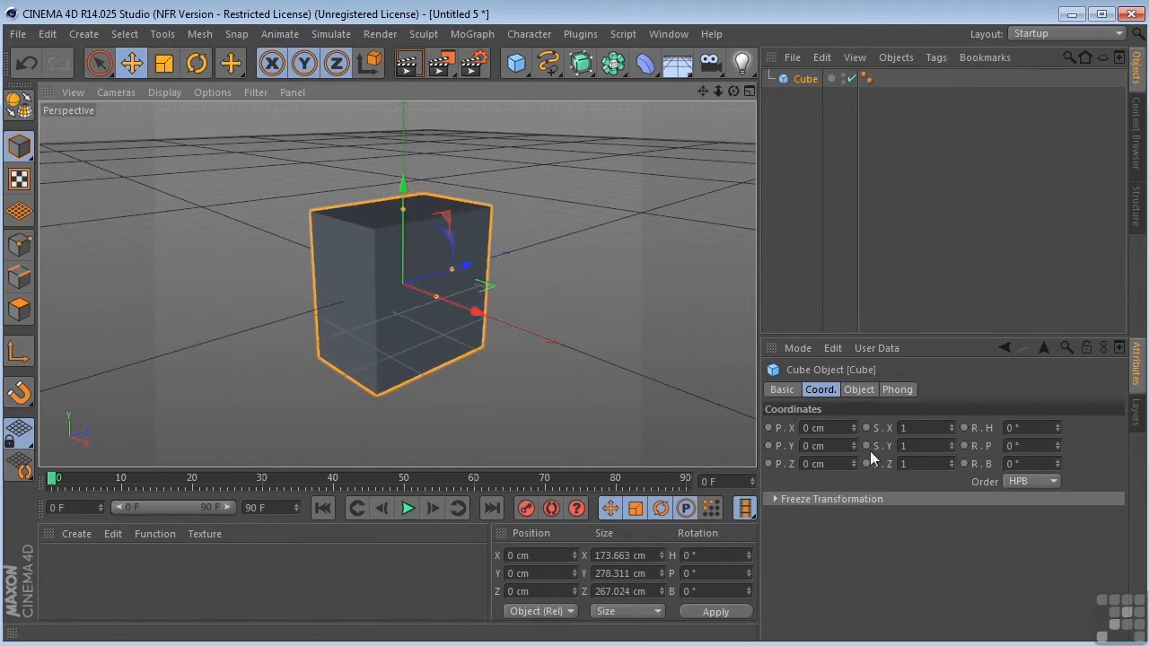
pyautogui.click(858, 389)
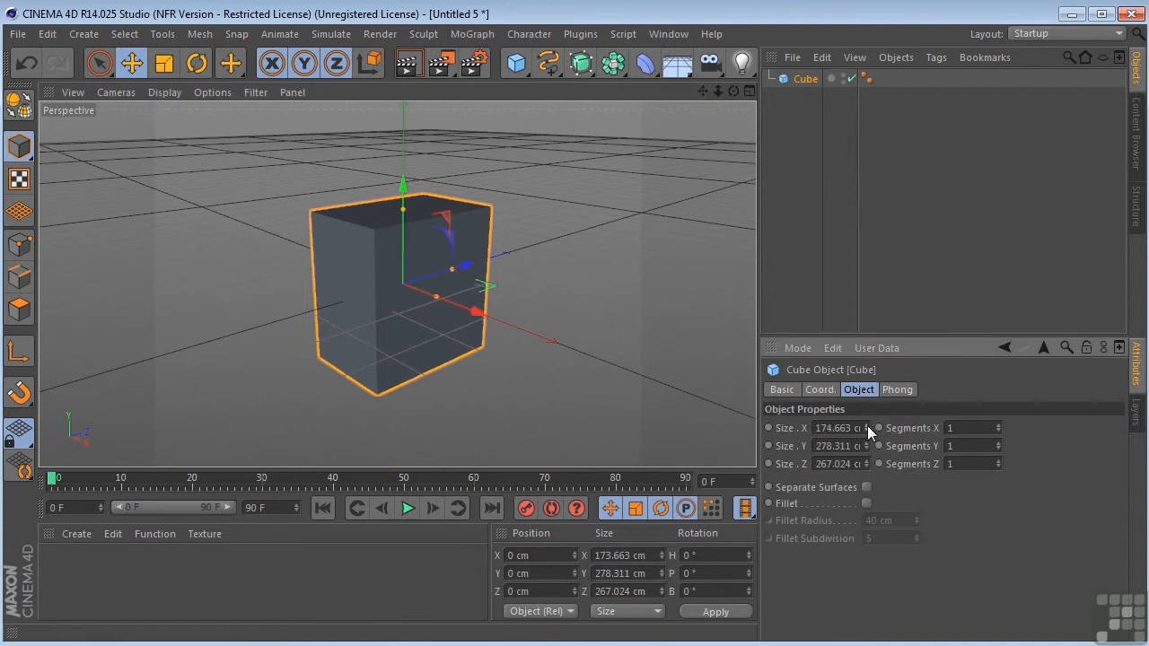
pyautogui.moveTo(839, 427); pyautogui.dragTo(870, 445)
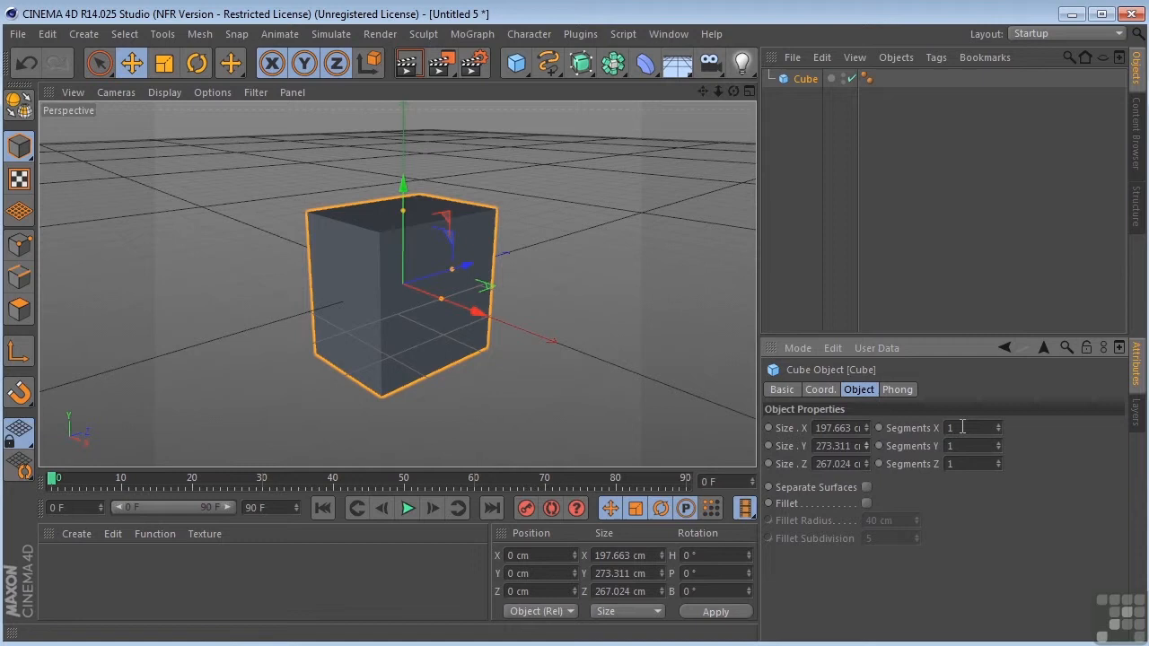
# - Deselect and reselect the cube to set Segments X, Y and Z to 3
pyautogui.click(164, 91)
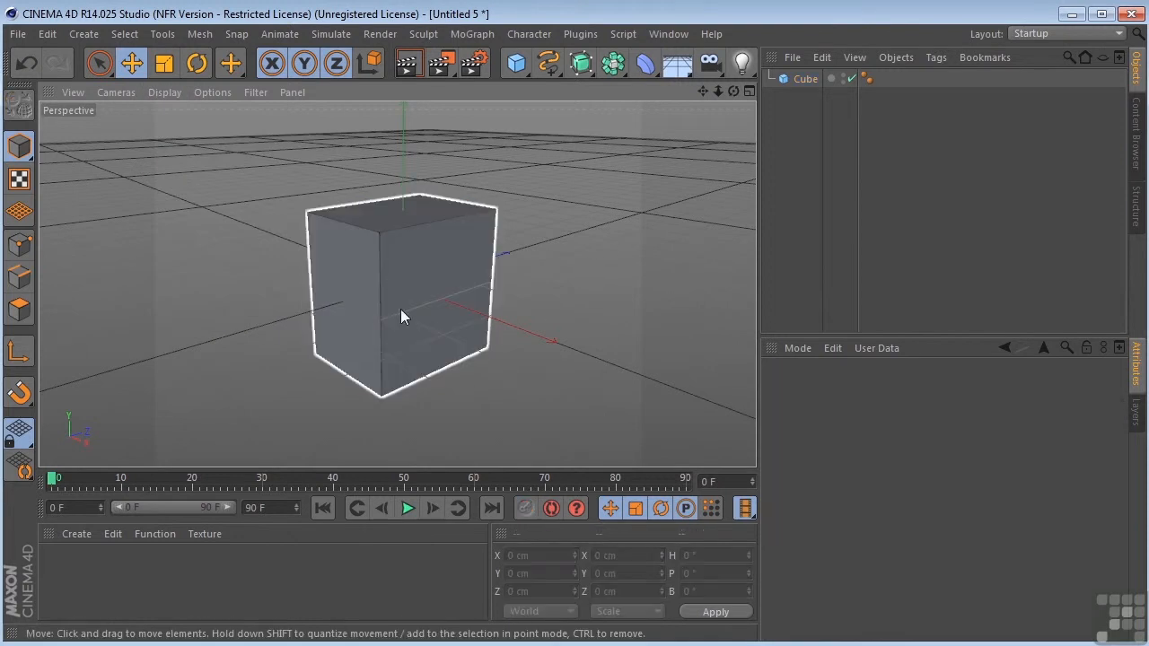
pyautogui.click(805, 78)
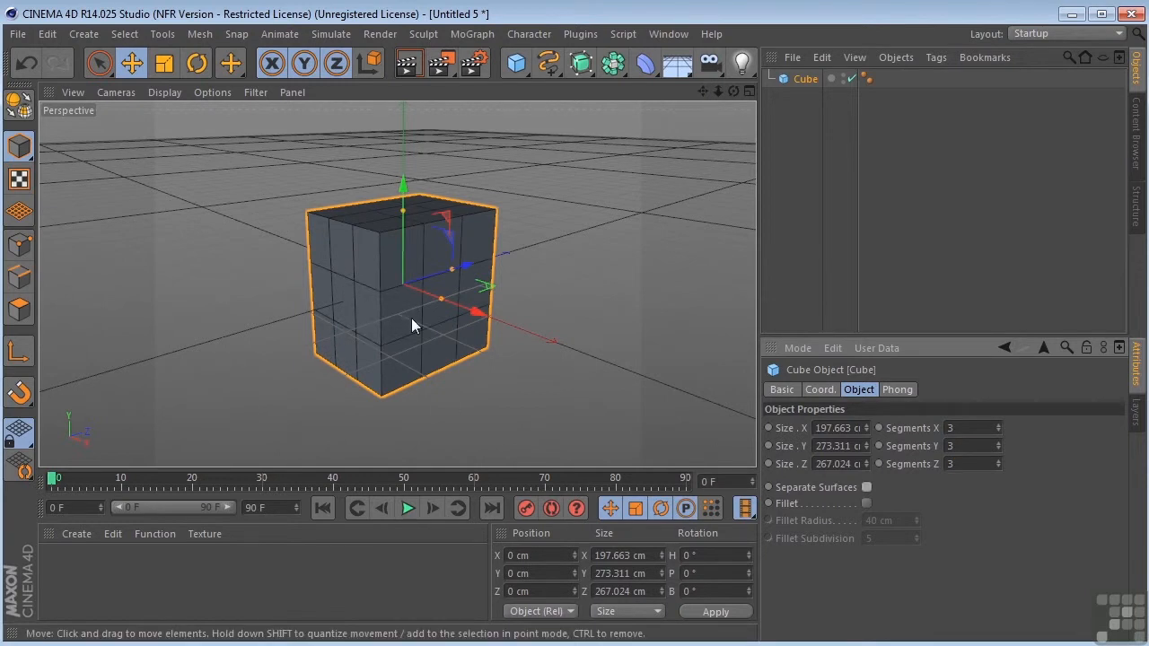
pyautogui.moveTo(359, 249)
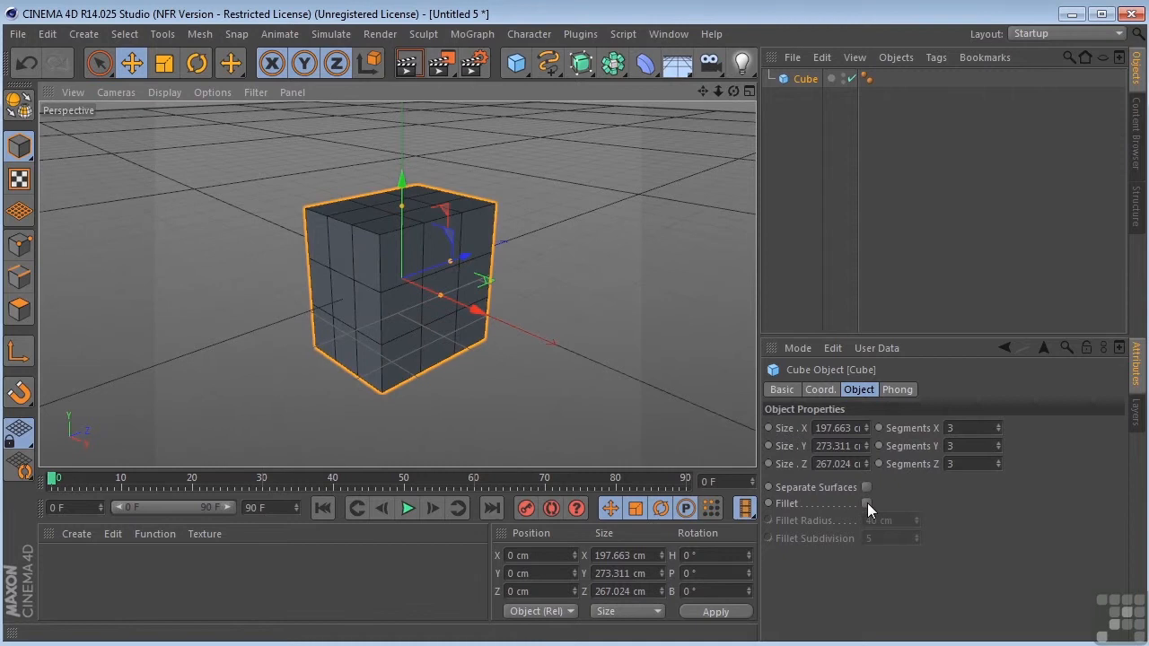
# - Enable Fillet on the cube with a 3 cm radius and 7 subdivisions
pyautogui.click(866, 503)
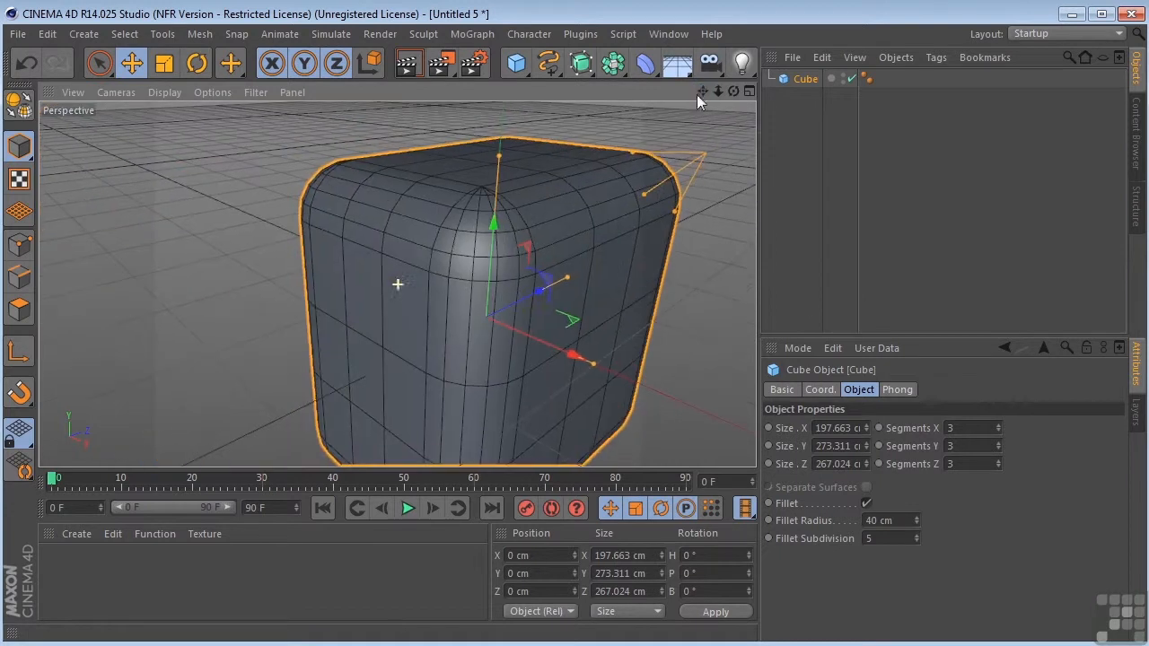
pyautogui.click(917, 517)
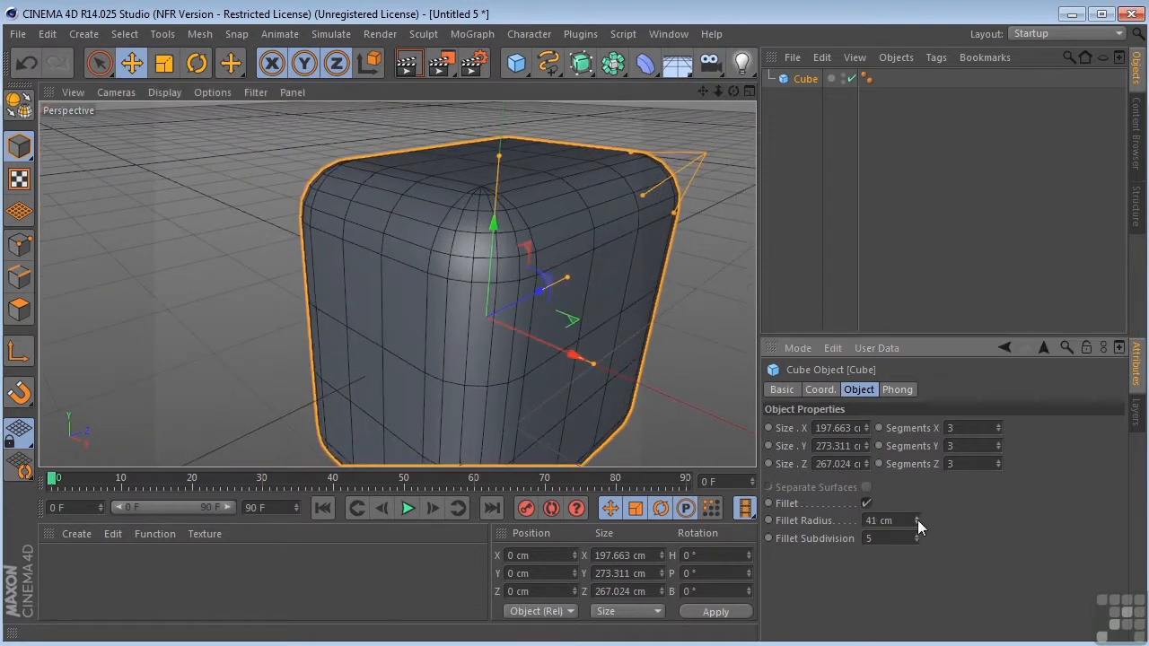
pyautogui.moveTo(897, 521); pyautogui.dragTo(889, 539)
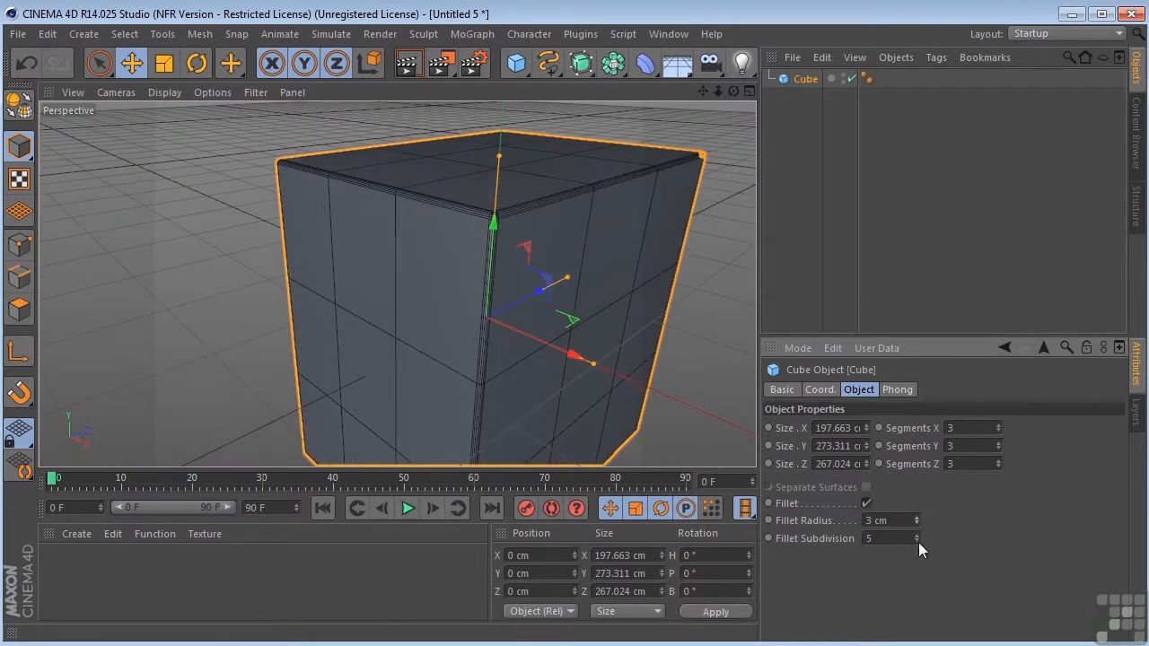
pyautogui.click(916, 542)
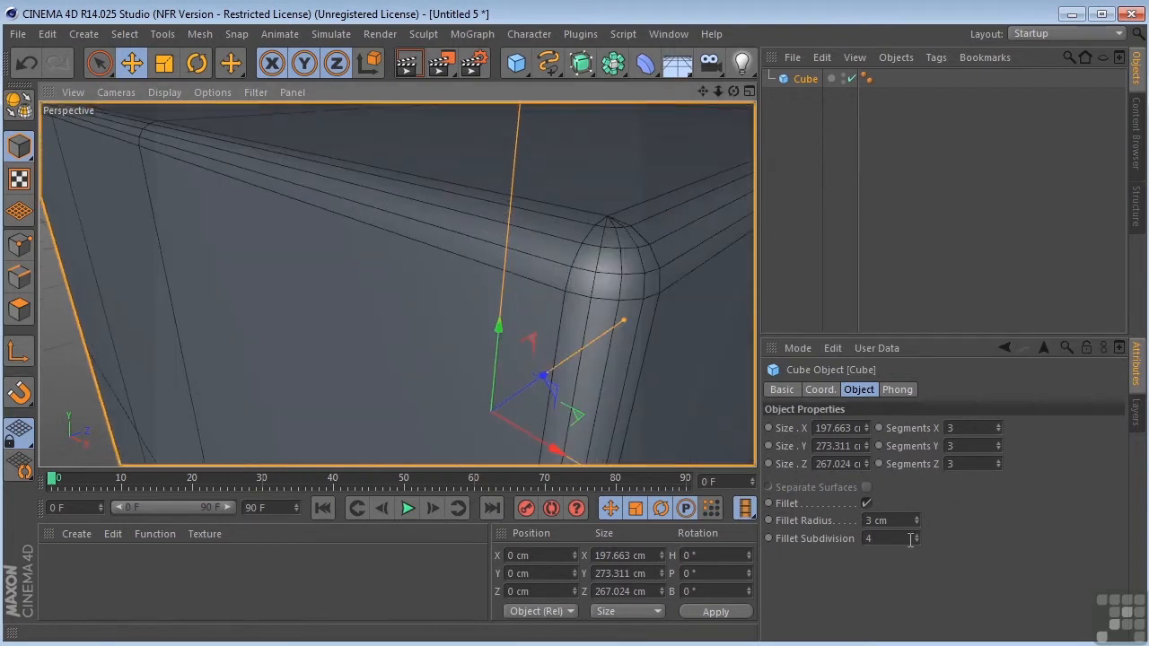
pyautogui.click(916, 534)
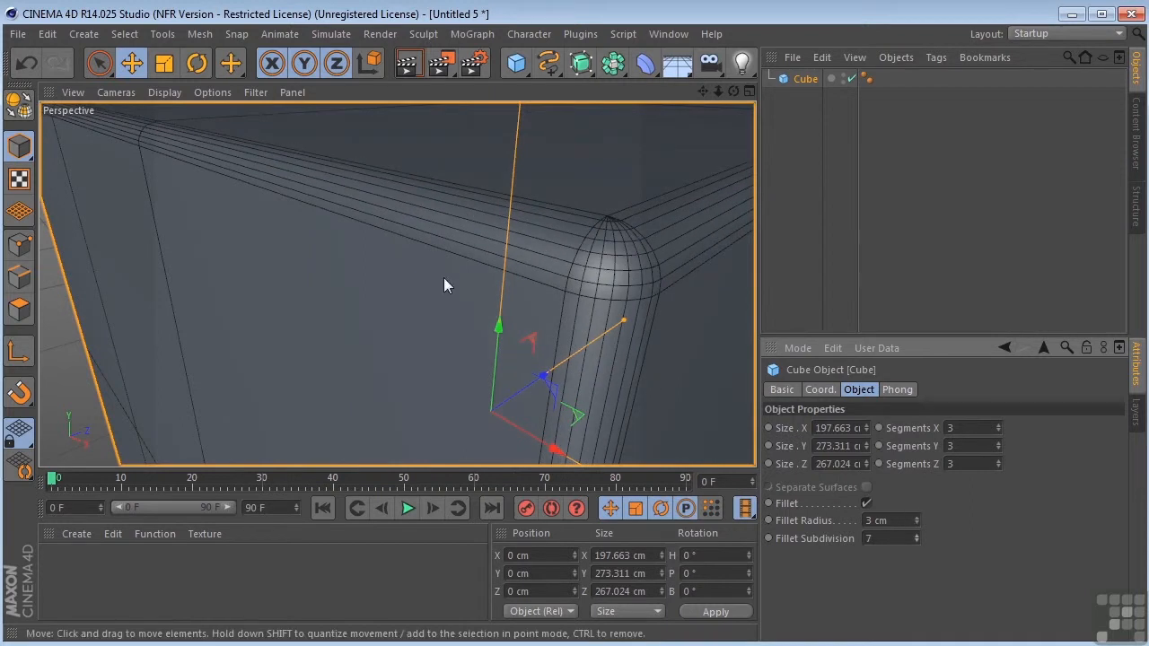
pyautogui.moveTo(435, 271)
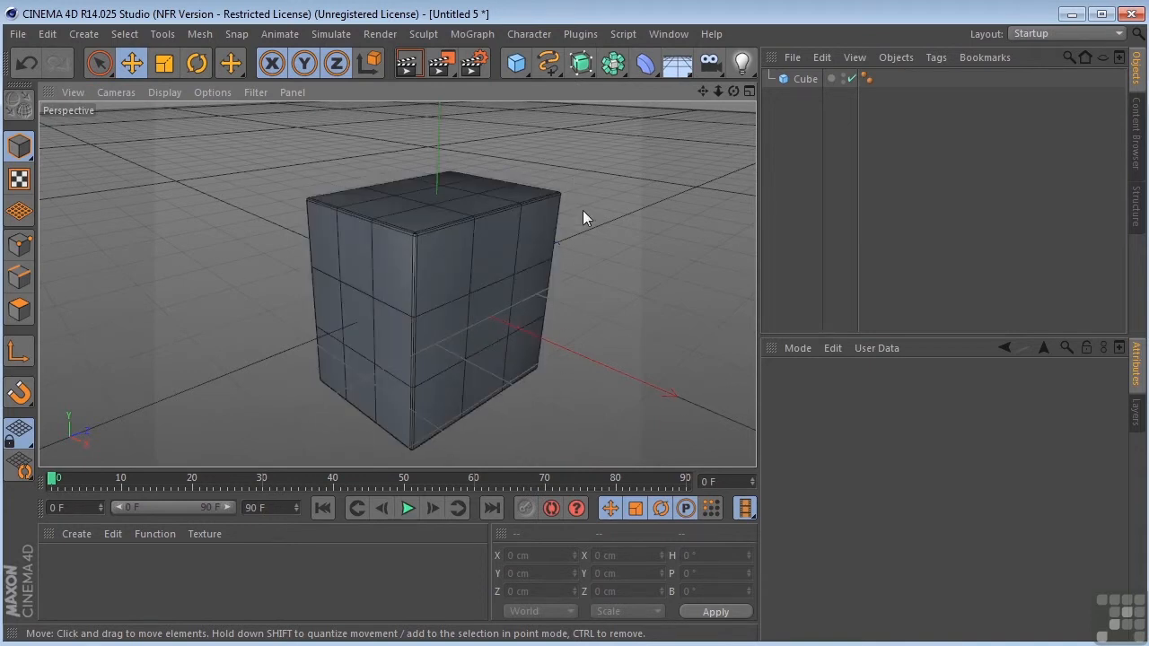
pyautogui.moveTo(134, 204)
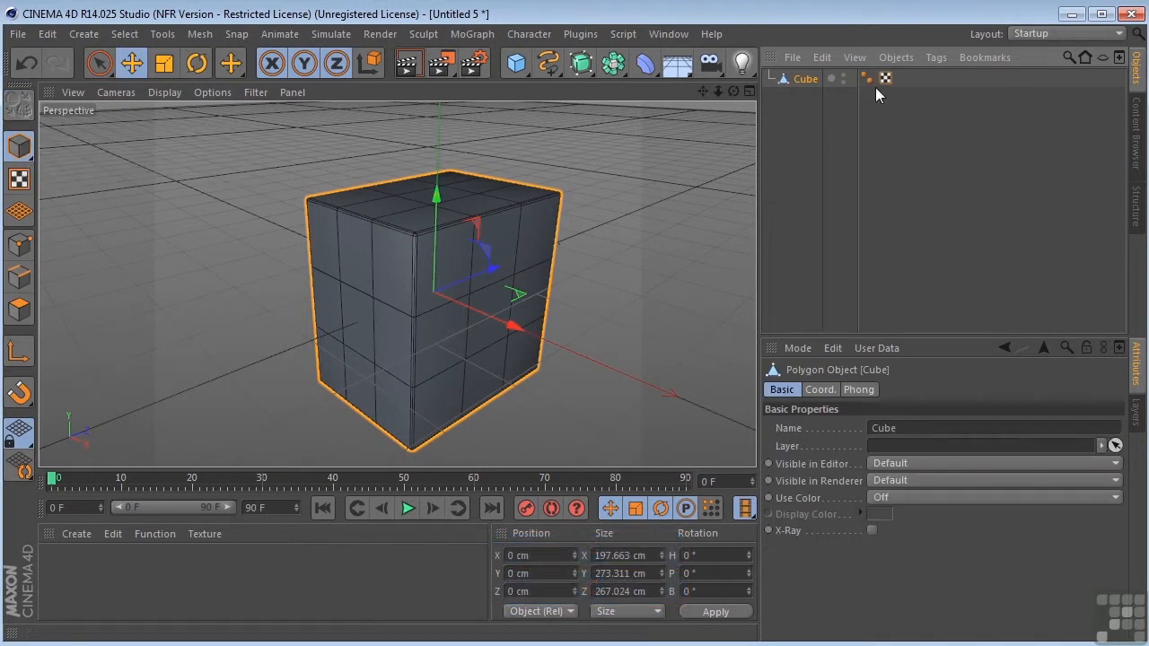
pyautogui.moveTo(786, 90)
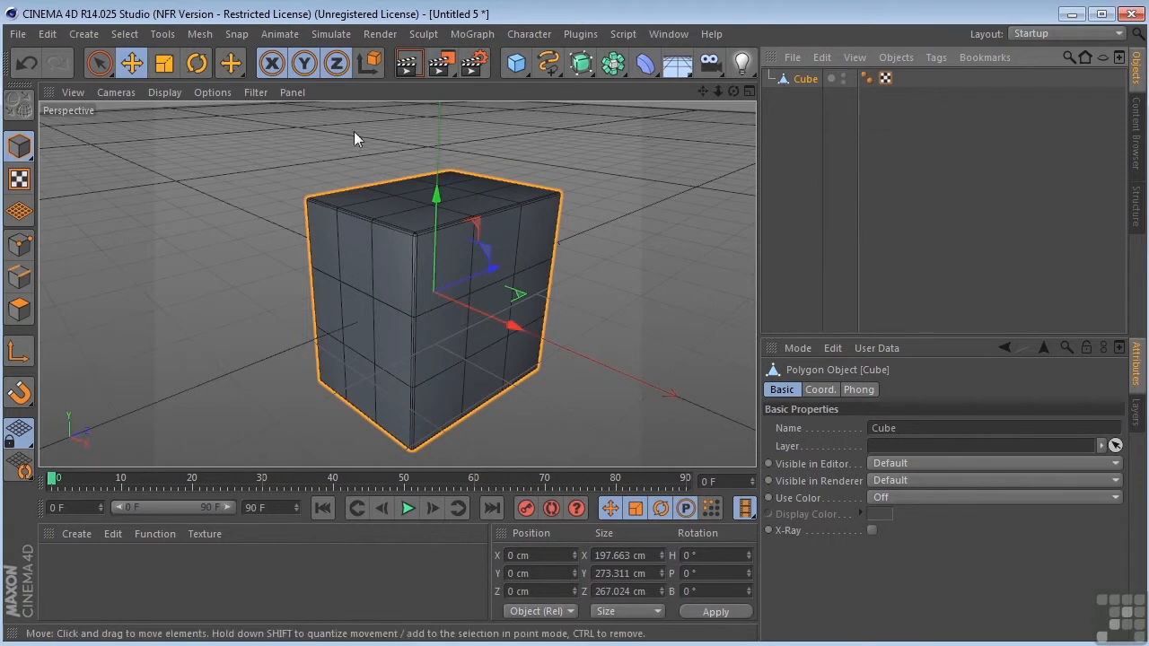
pyautogui.moveTo(99, 62)
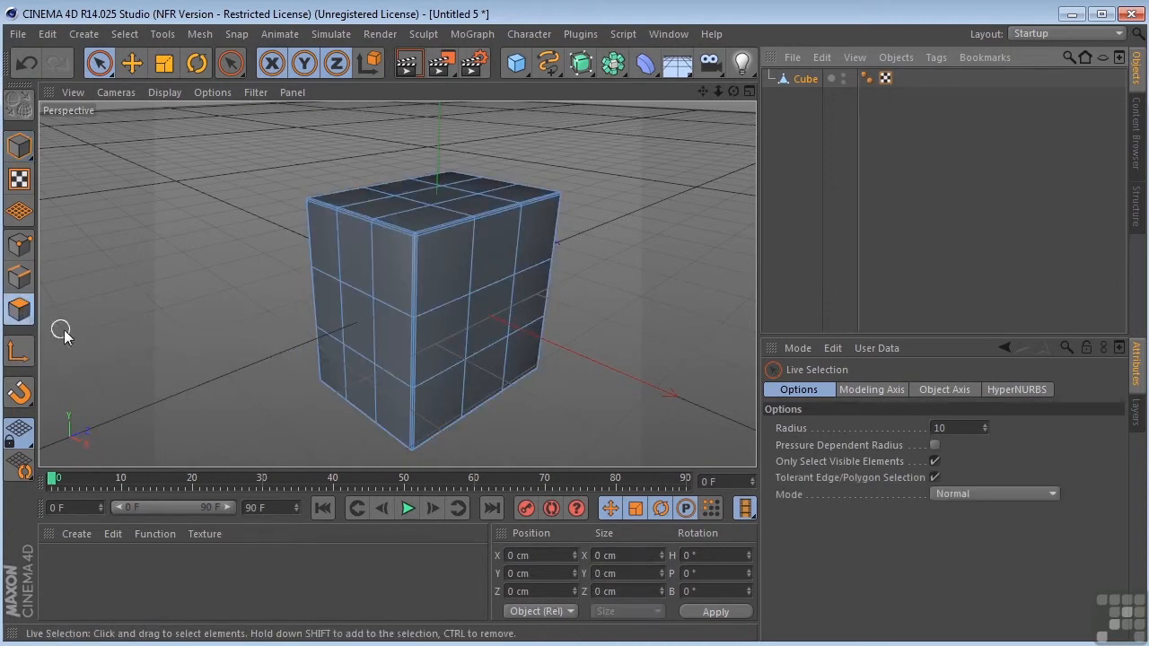
# - Switch to Points mode and select a single vertex of the cube
pyautogui.click(375, 268)
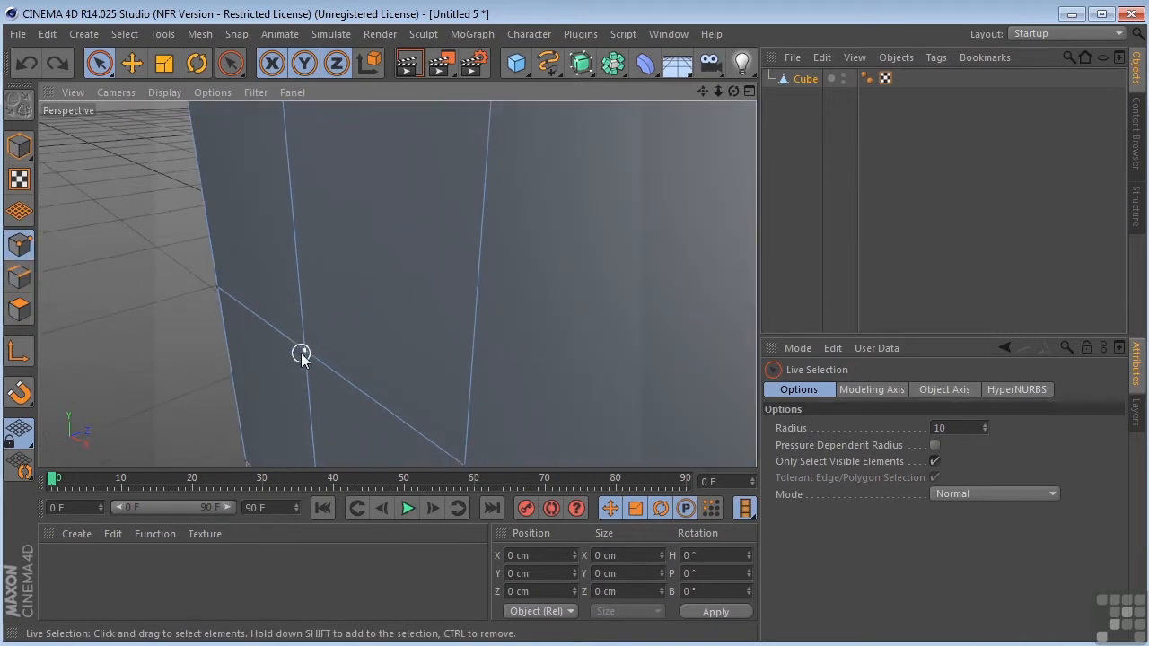
pyautogui.moveTo(300, 353); pyautogui.dragTo(197, 395)
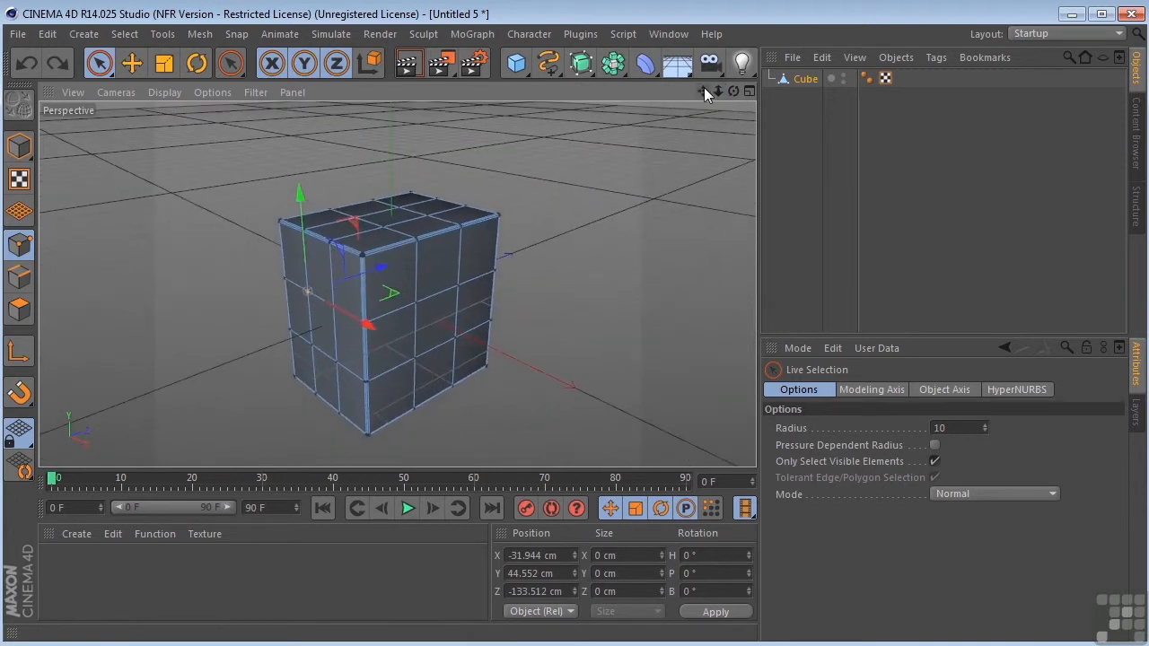
# - Switch to Edges mode and select one edge on the cube's right side
pyautogui.click(516, 63)
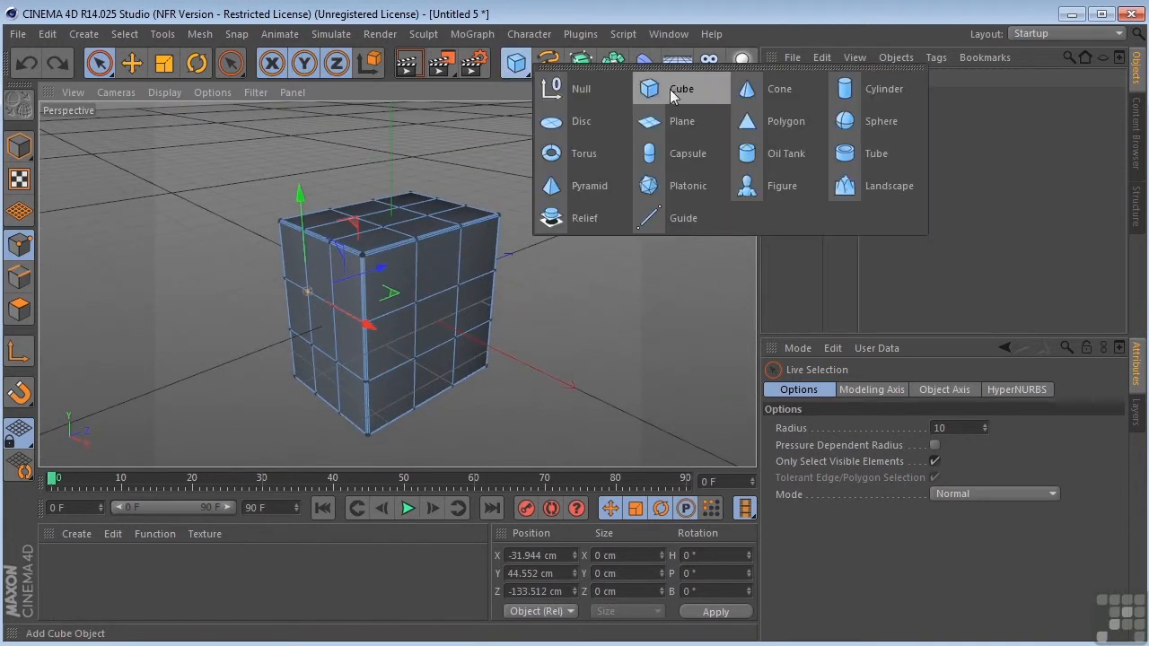
pyautogui.moveTo(22, 157)
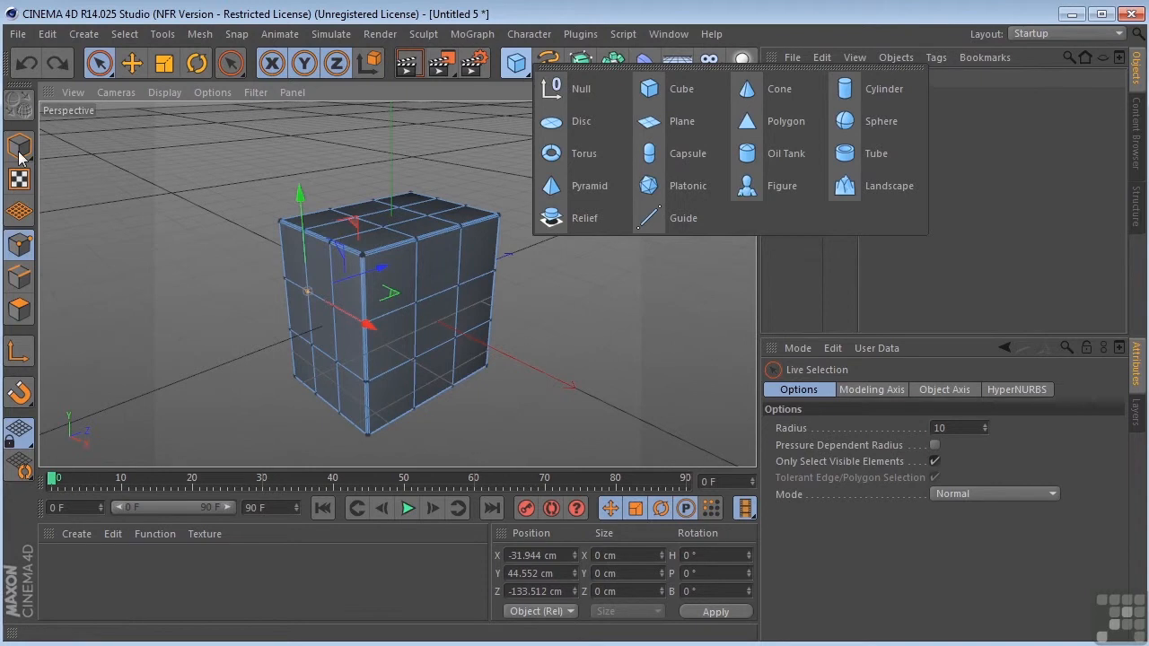
pyautogui.moveTo(505, 34)
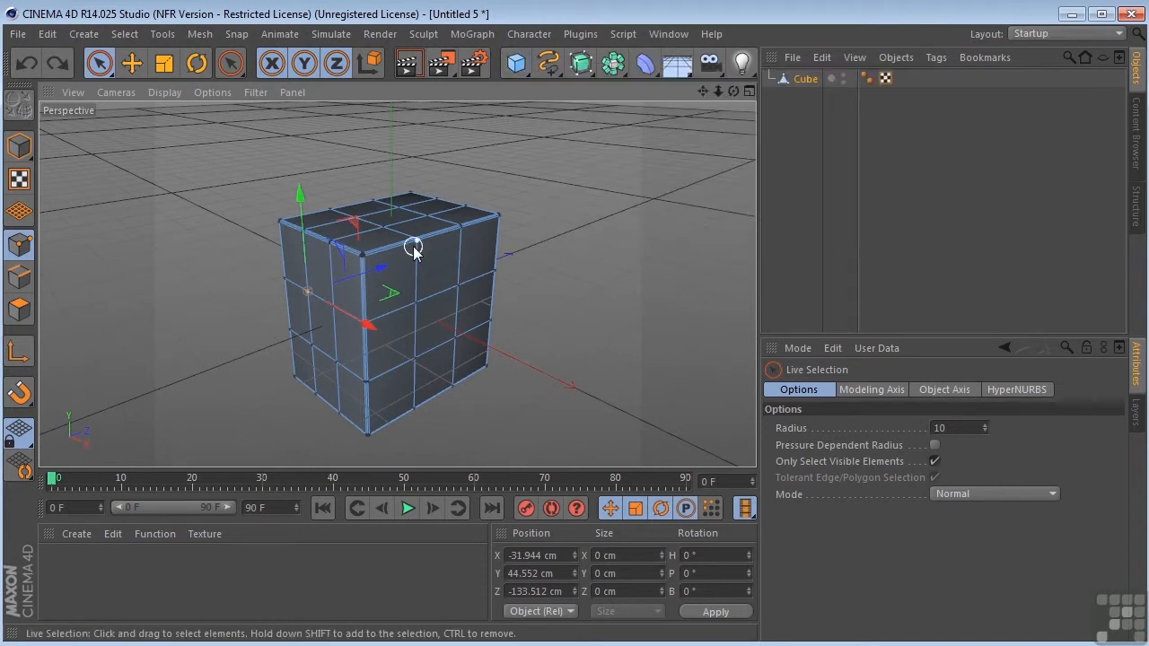
pyautogui.moveTo(63, 287)
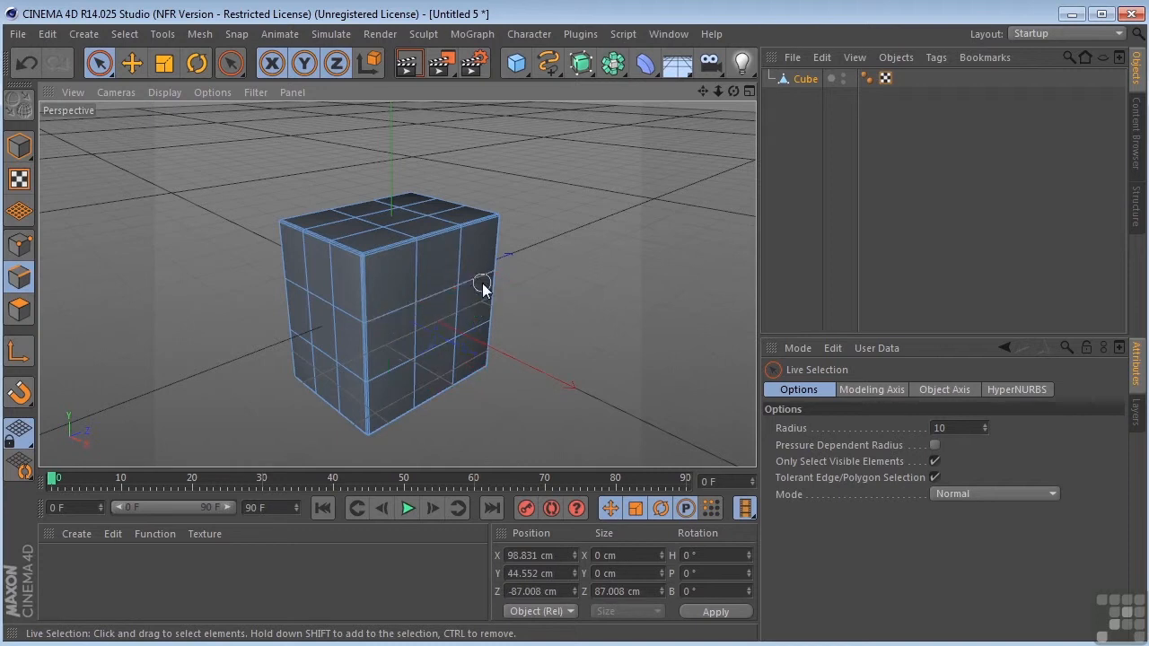
pyautogui.moveTo(485, 283); pyautogui.dragTo(664, 341)
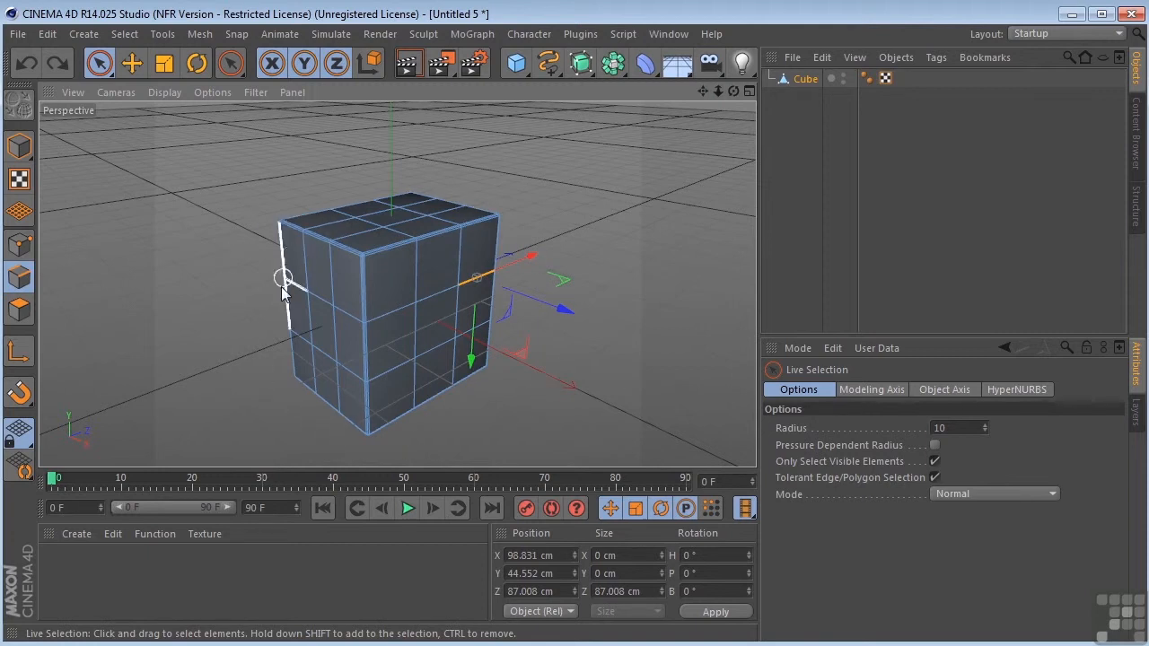
pyautogui.moveTo(509, 377)
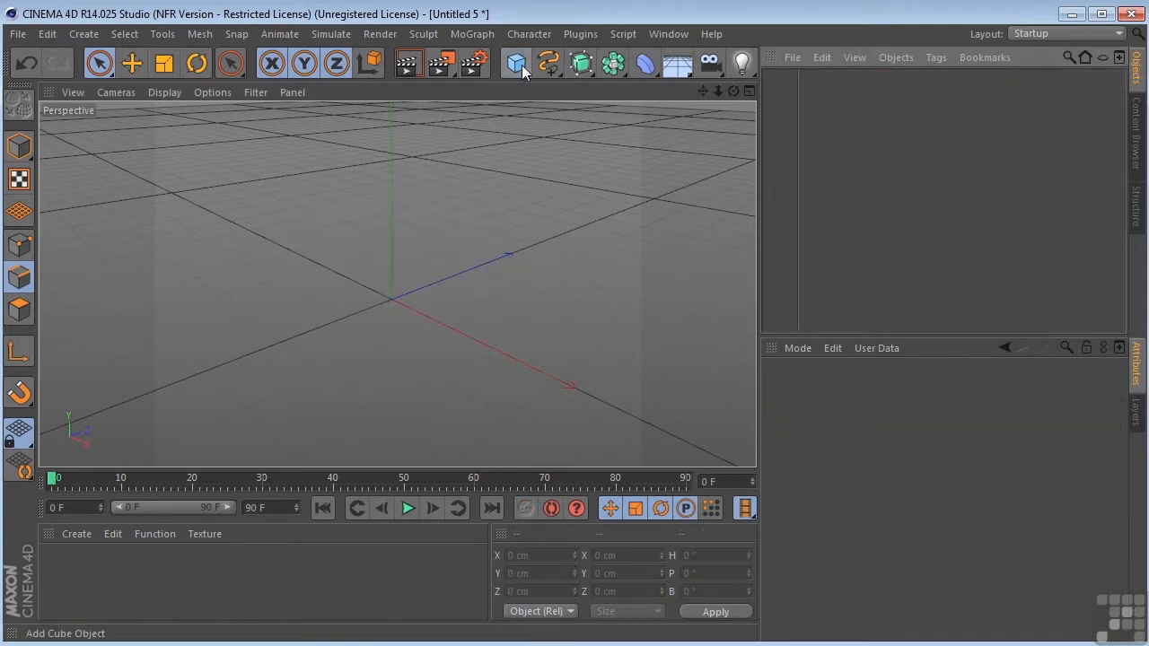
# - Add a default Cone object at the origin from the primitives palette
pyautogui.click(515, 63)
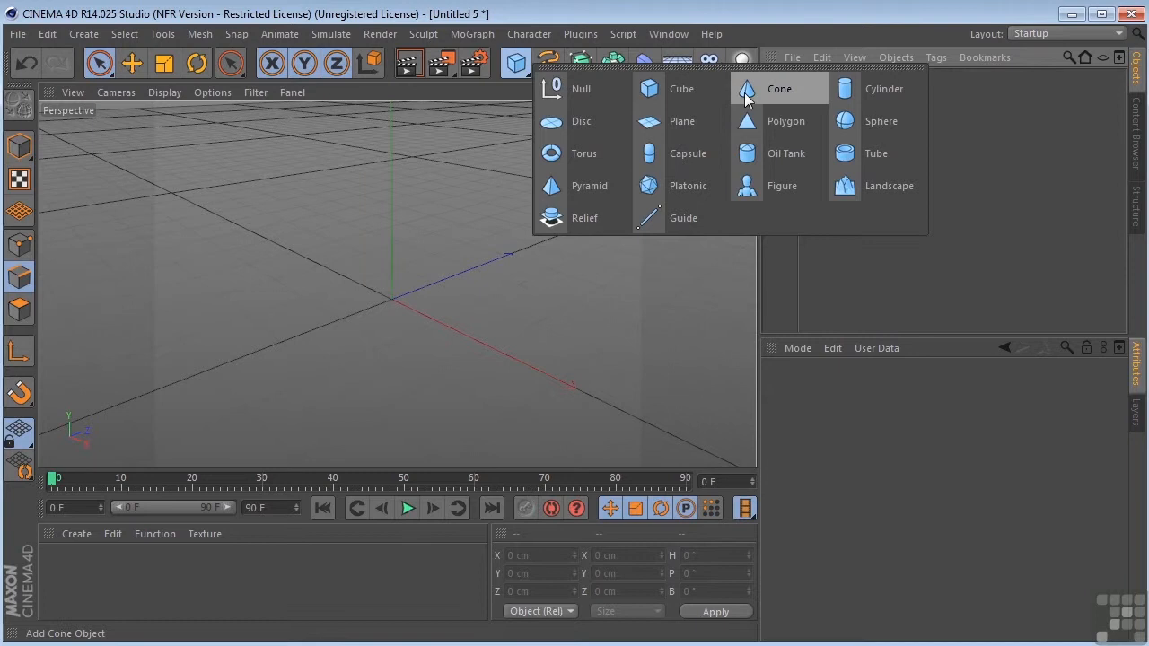
pyautogui.click(779, 88)
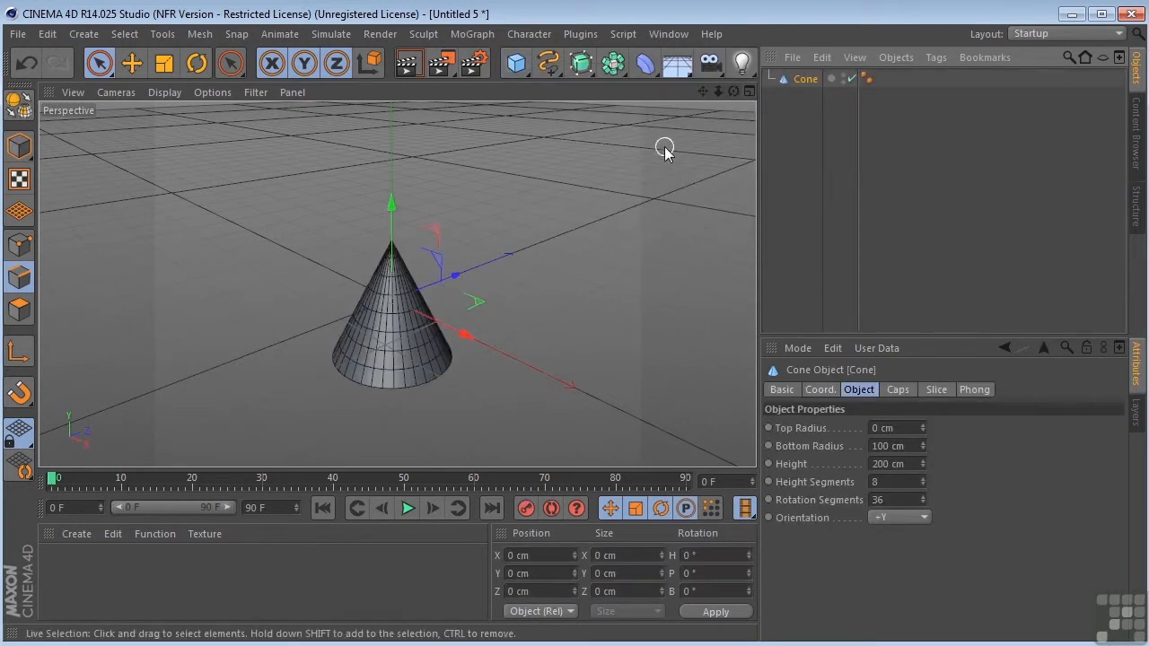
pyautogui.moveTo(449, 290)
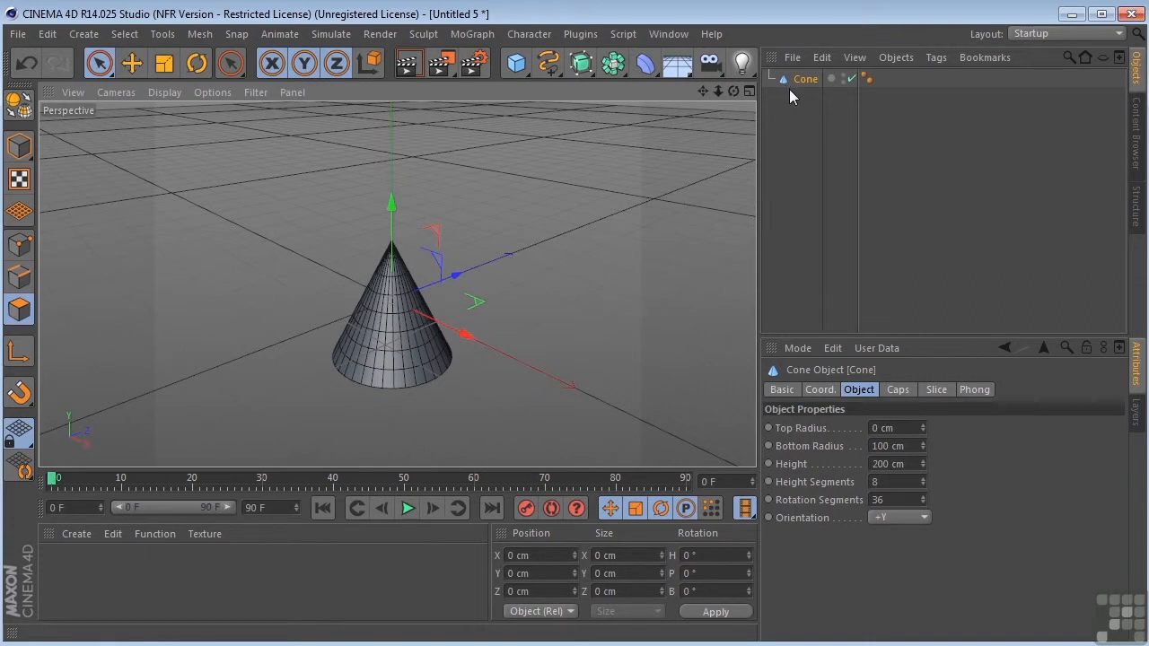
pyautogui.moveTo(801, 399)
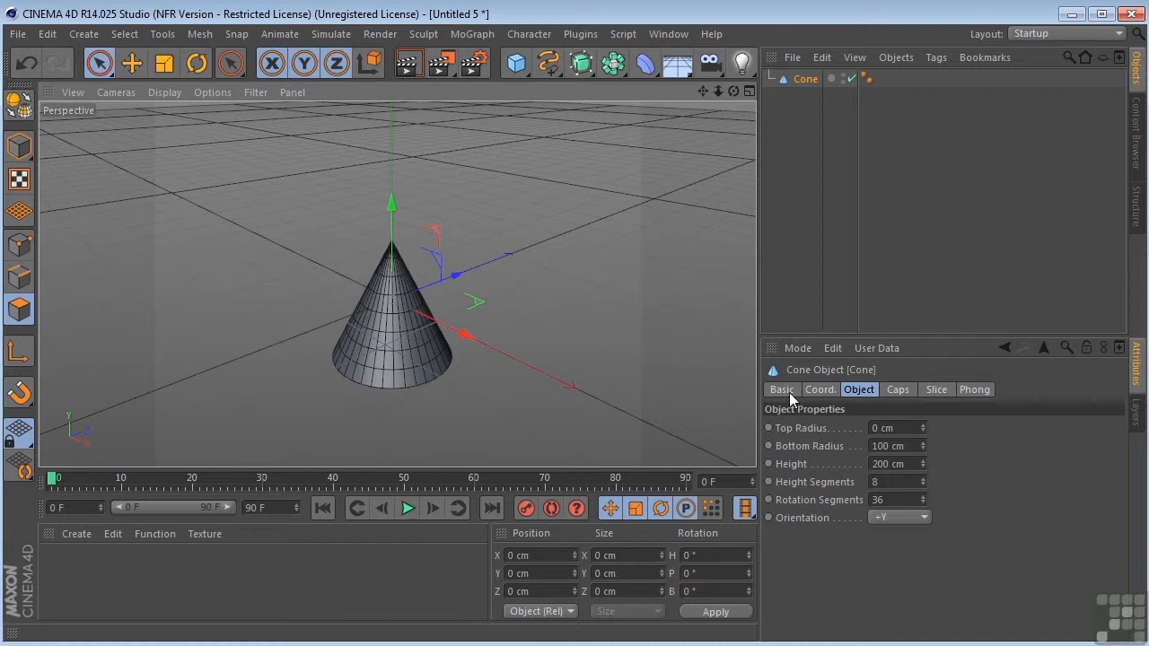
pyautogui.click(820, 389)
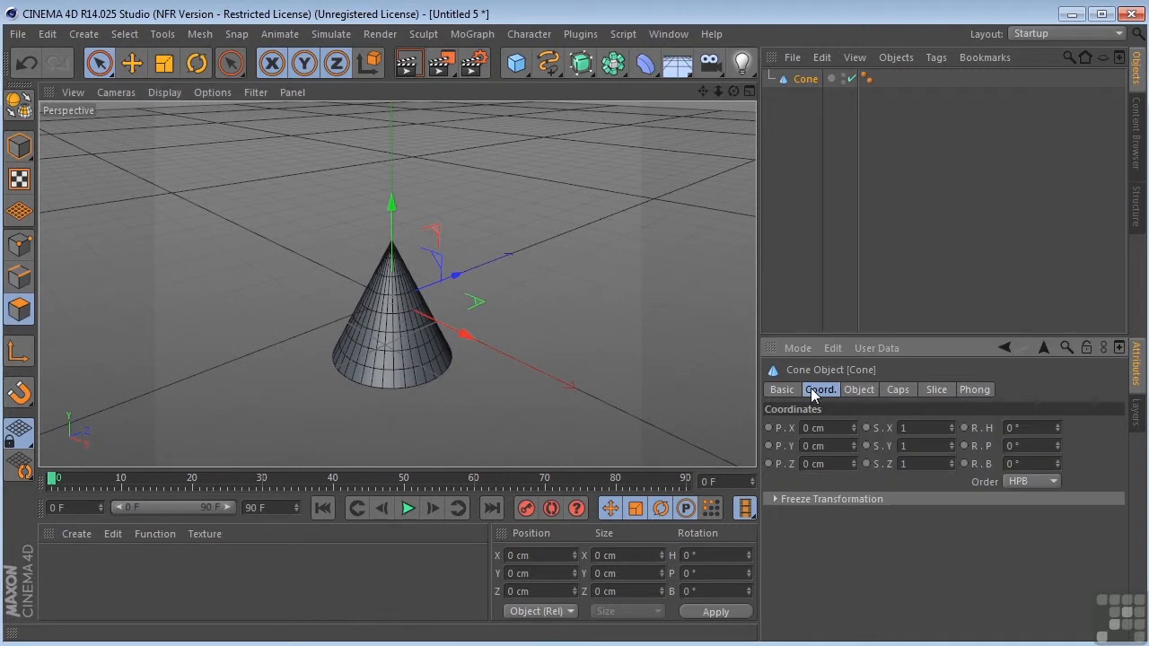
pyautogui.click(781, 390)
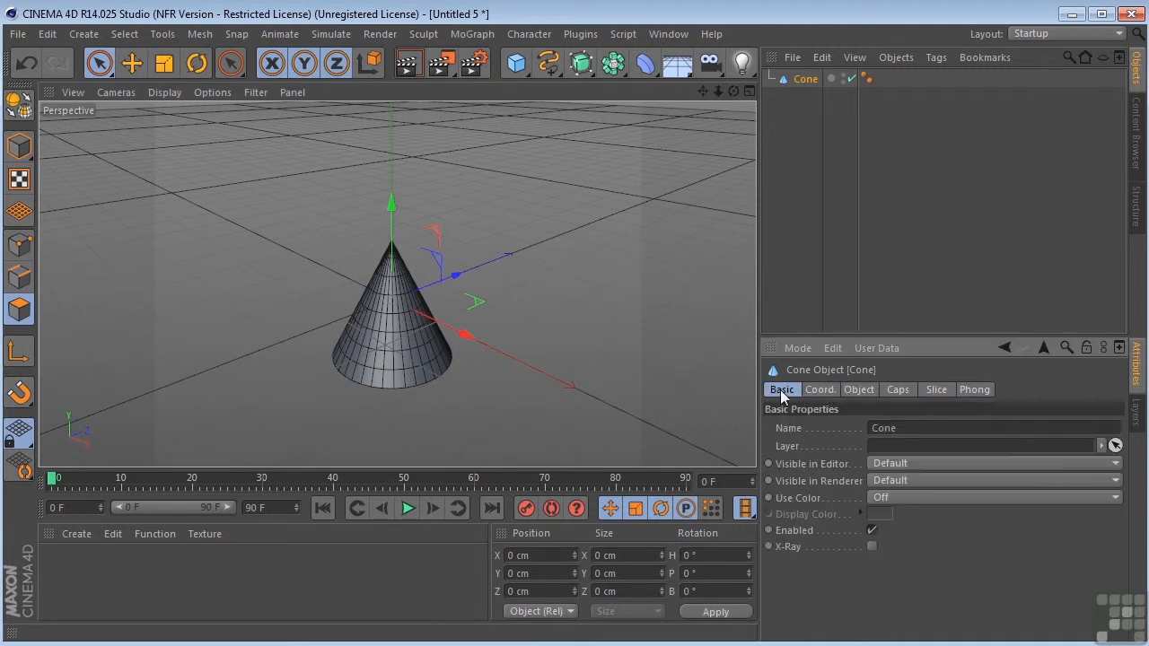
pyautogui.click(818, 388)
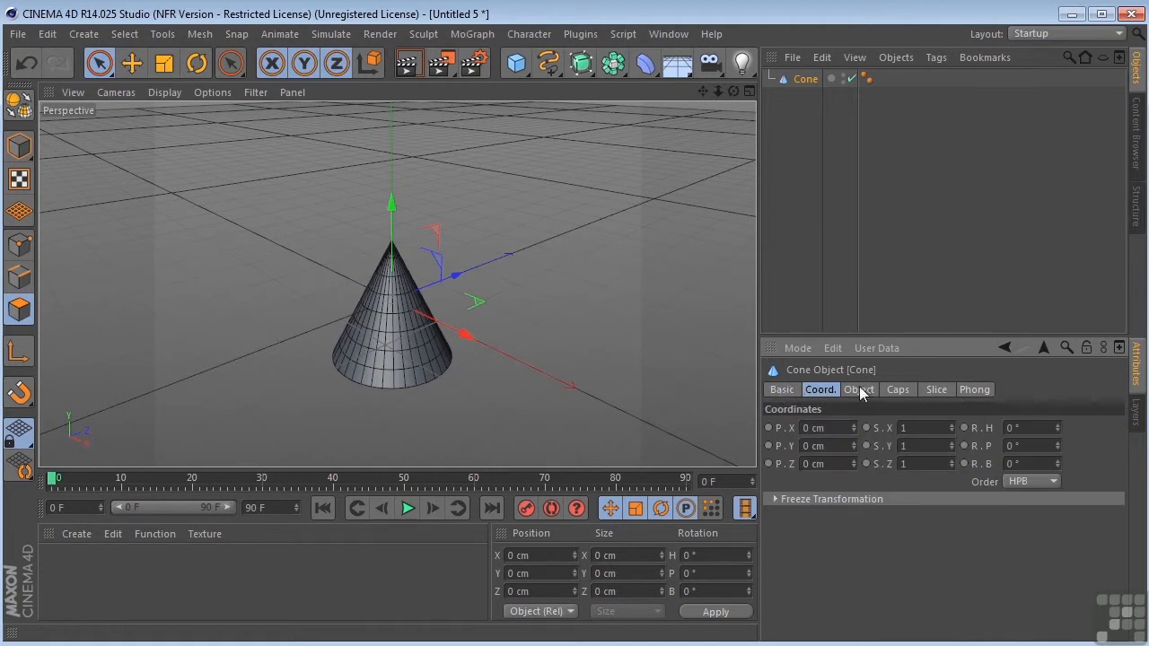
pyautogui.click(857, 388)
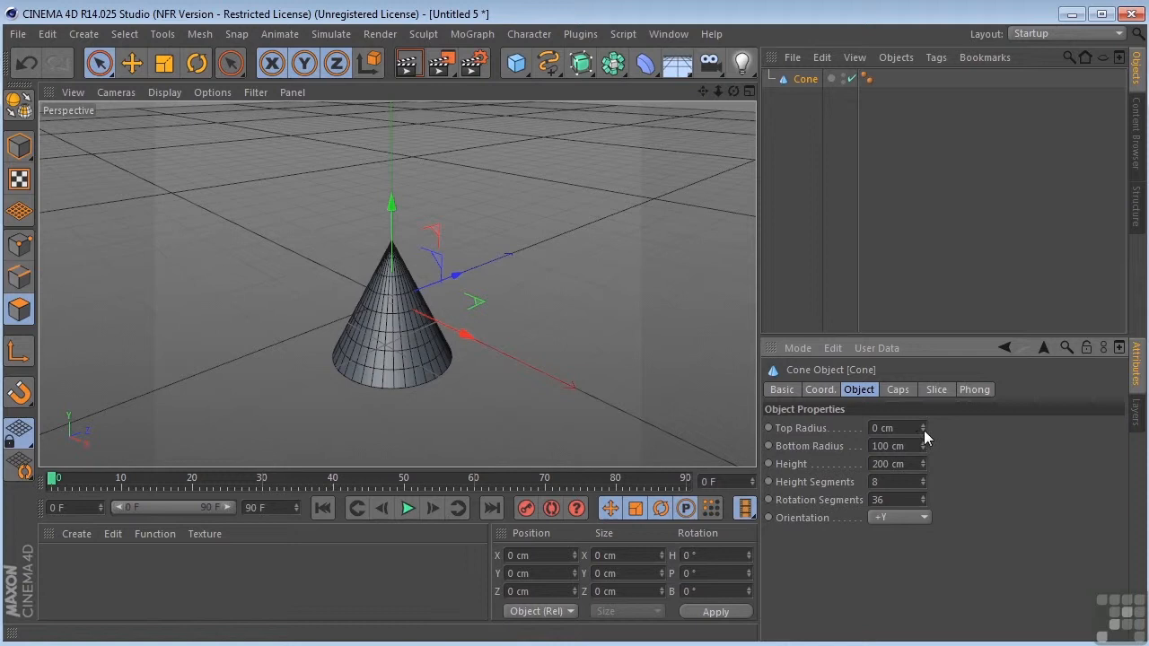
# - Set the cone to 36 cm top radius, 102 cm bottom, 329 cm height, 15×46 segments
pyautogui.moveTo(889, 428); pyautogui.dragTo(924, 428)
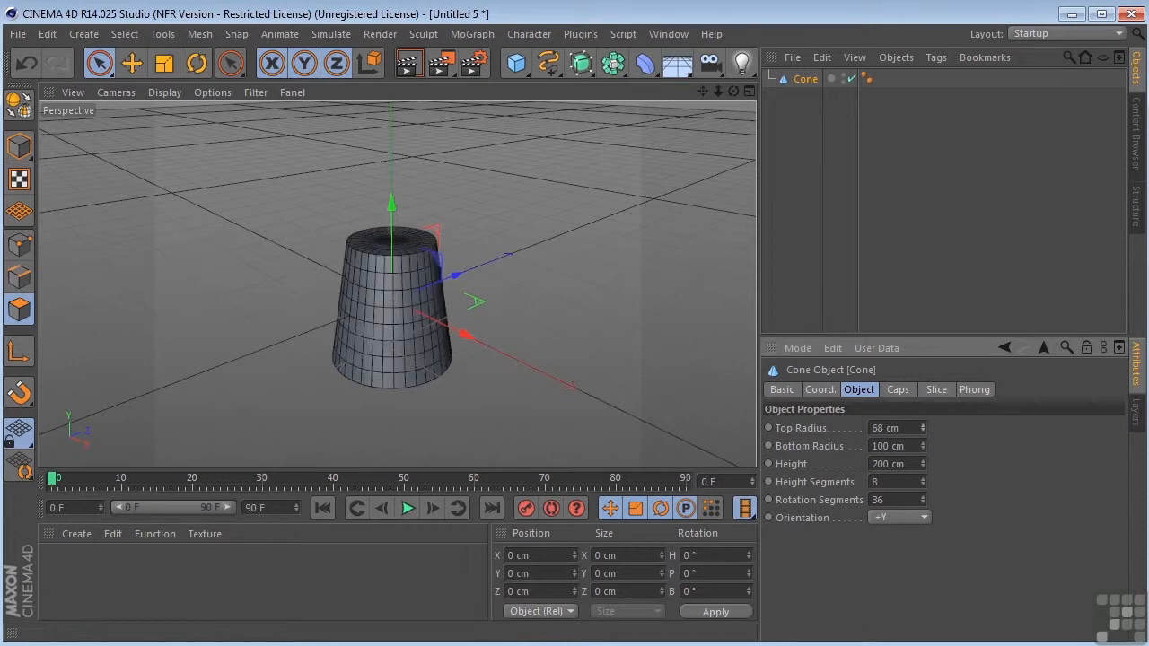
pyautogui.click(893, 428)
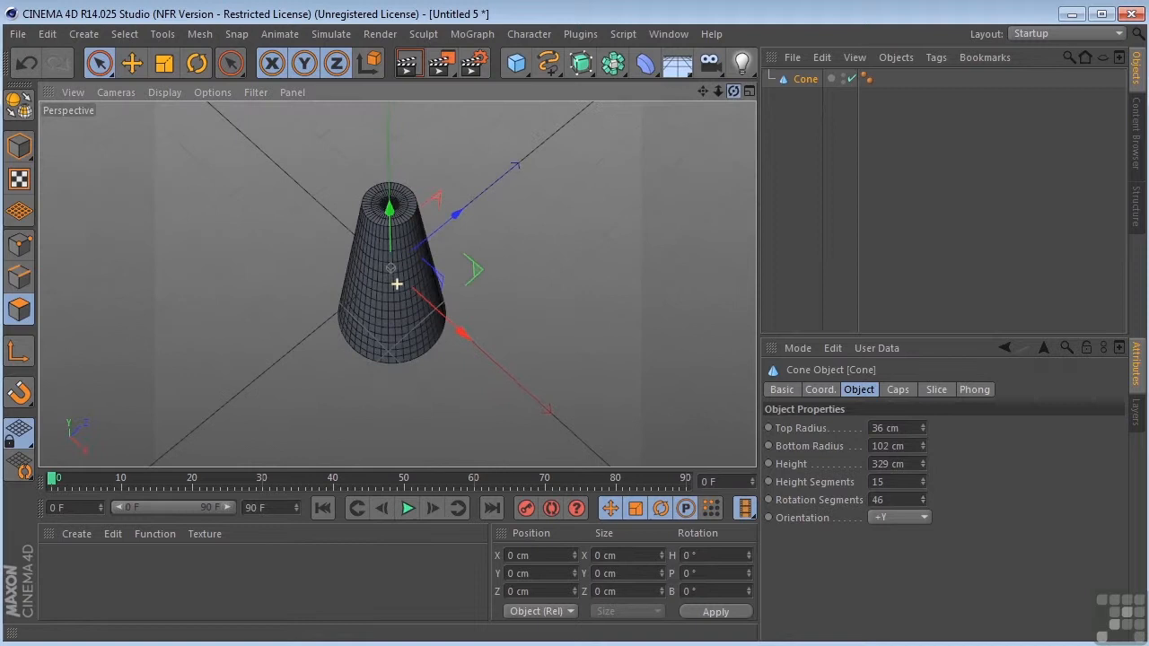
pyautogui.click(897, 389)
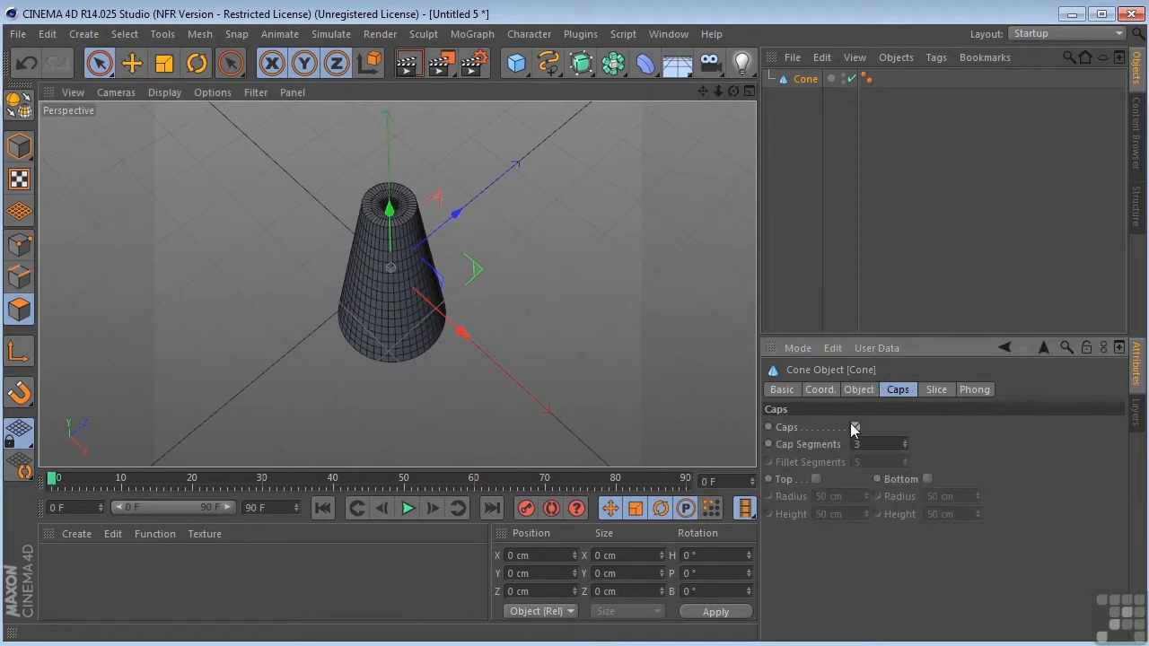
# - Enable cone caps with 13 segments, a 20×40 cm top fillet and bottom fillet
pyautogui.click(854, 426)
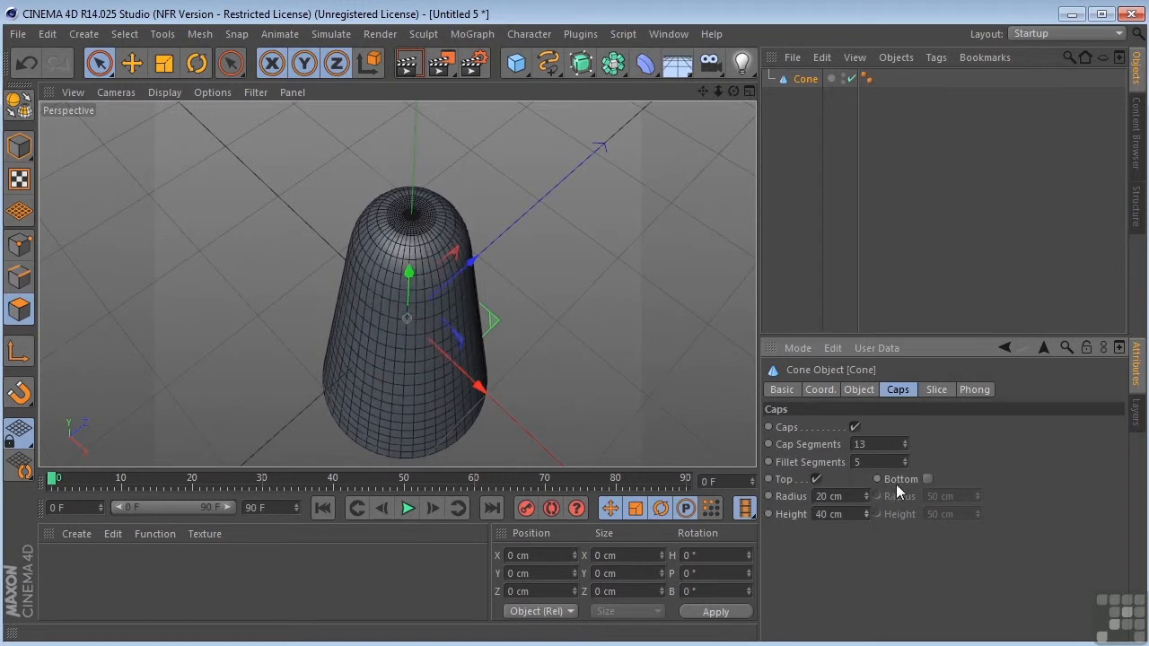
pyautogui.click(928, 479)
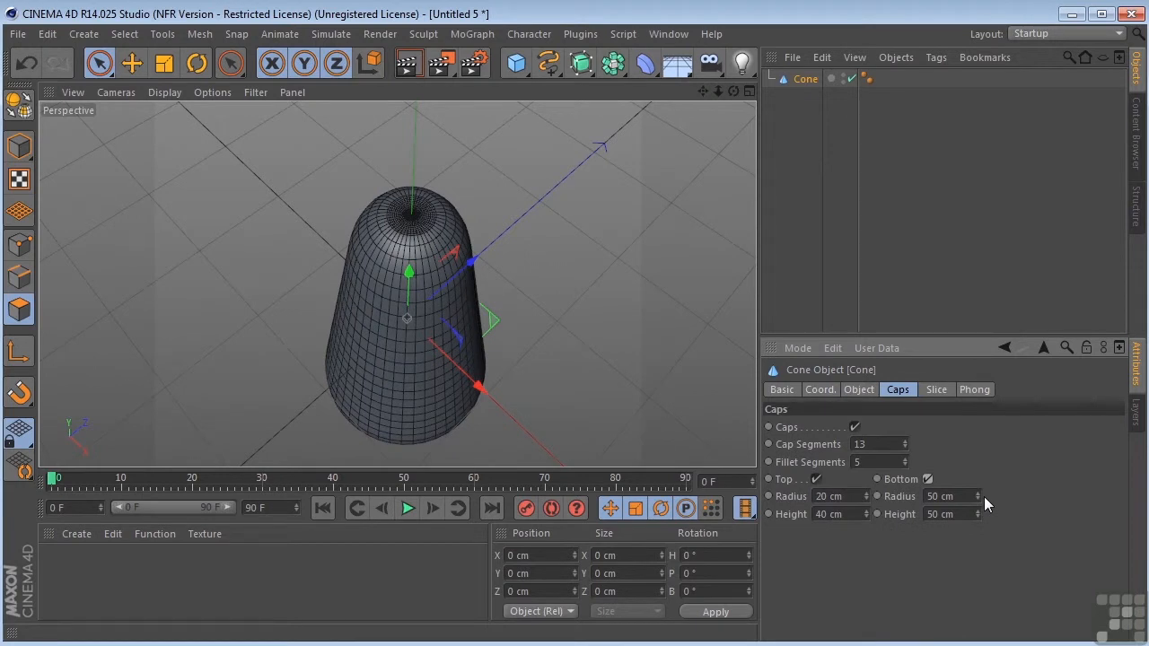
pyautogui.click(936, 388)
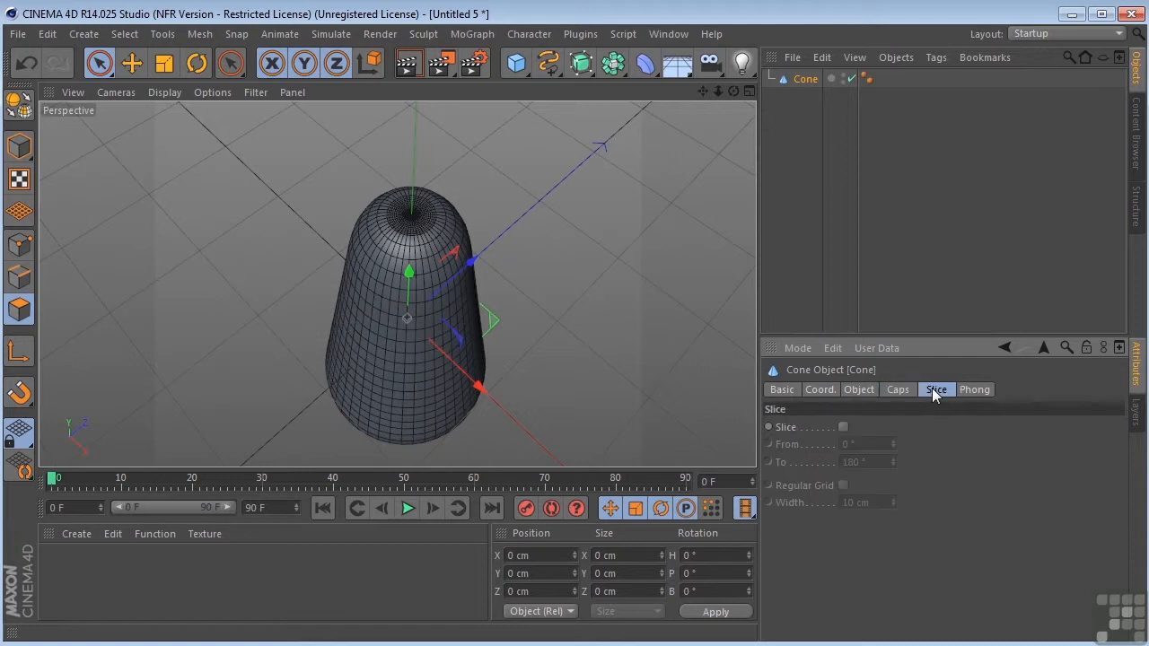
pyautogui.moveTo(851, 432)
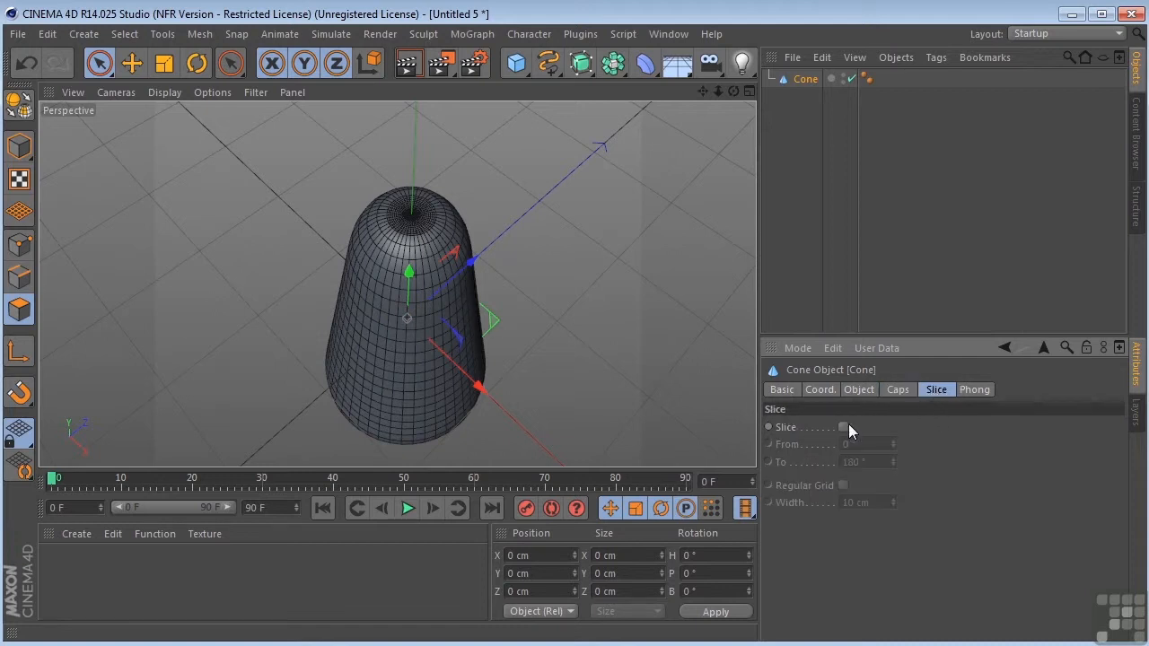
# - Enable slicing on the cone from 3° to 180°
pyautogui.click(842, 426)
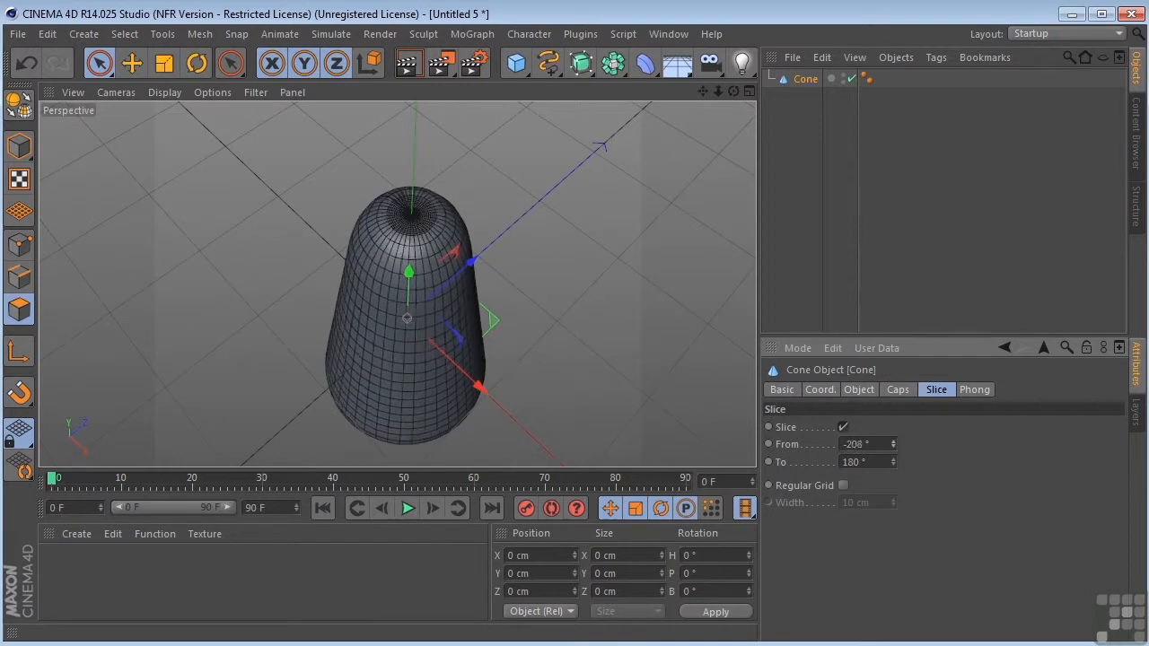
pyautogui.moveTo(866, 443); pyautogui.dragTo(866, 443)
pyautogui.write('3')
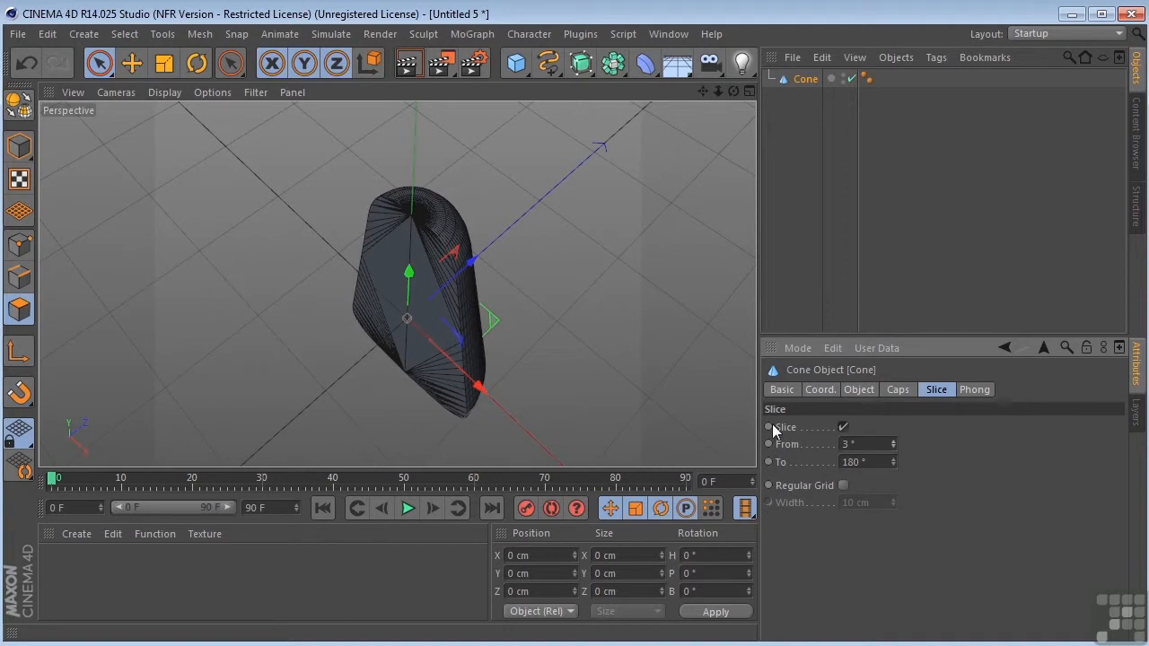
pyautogui.moveTo(773, 492)
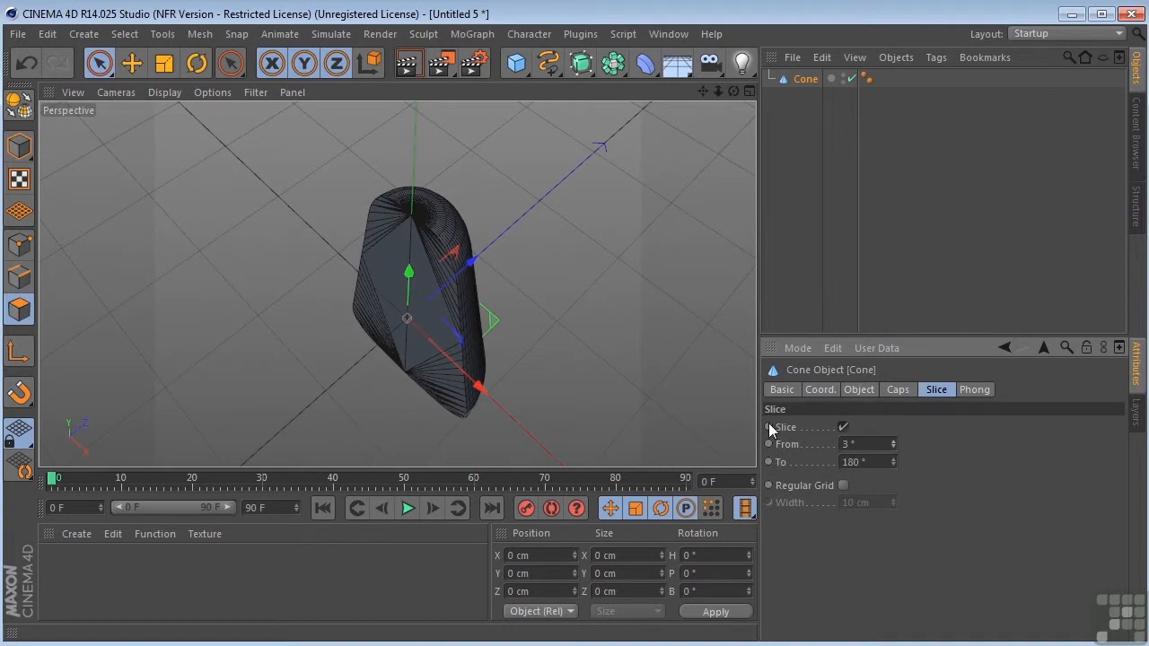
pyautogui.moveTo(767, 473)
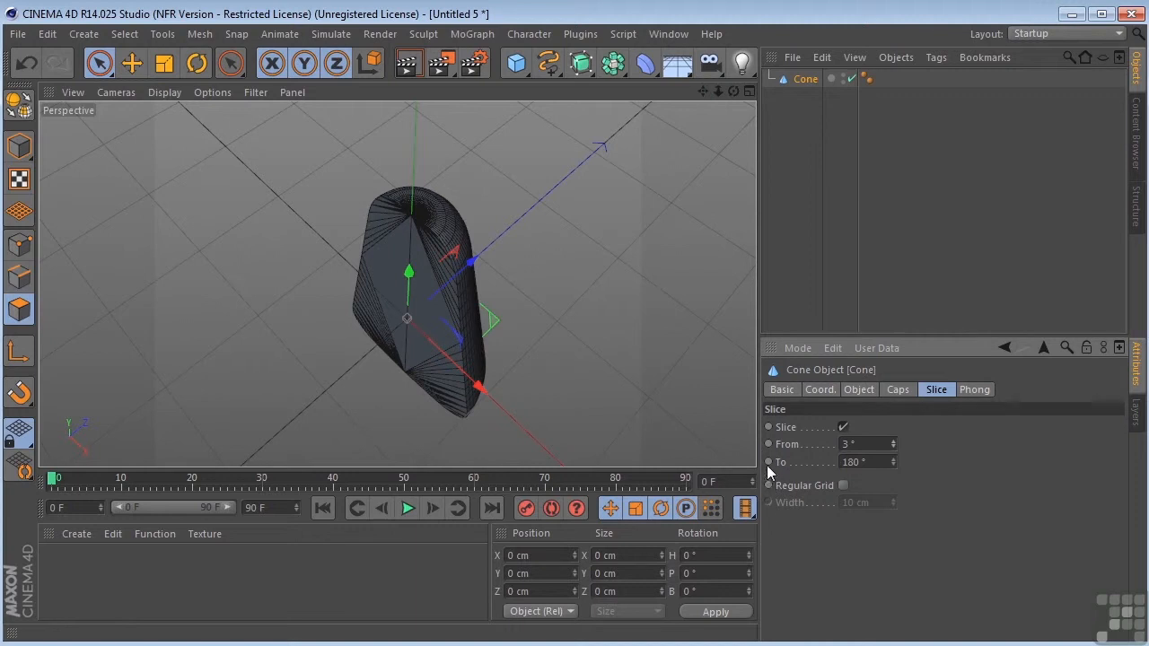
pyautogui.moveTo(803, 79)
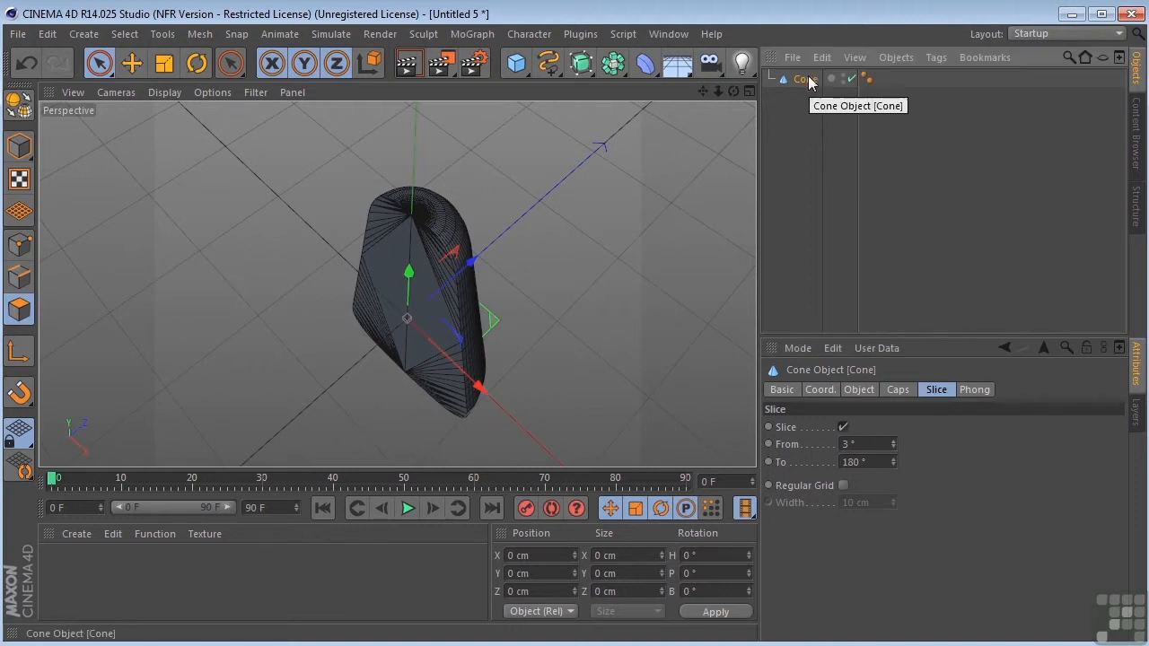
# - Add a cylinder and widen its radius in the Object tab
pyautogui.click(515, 62)
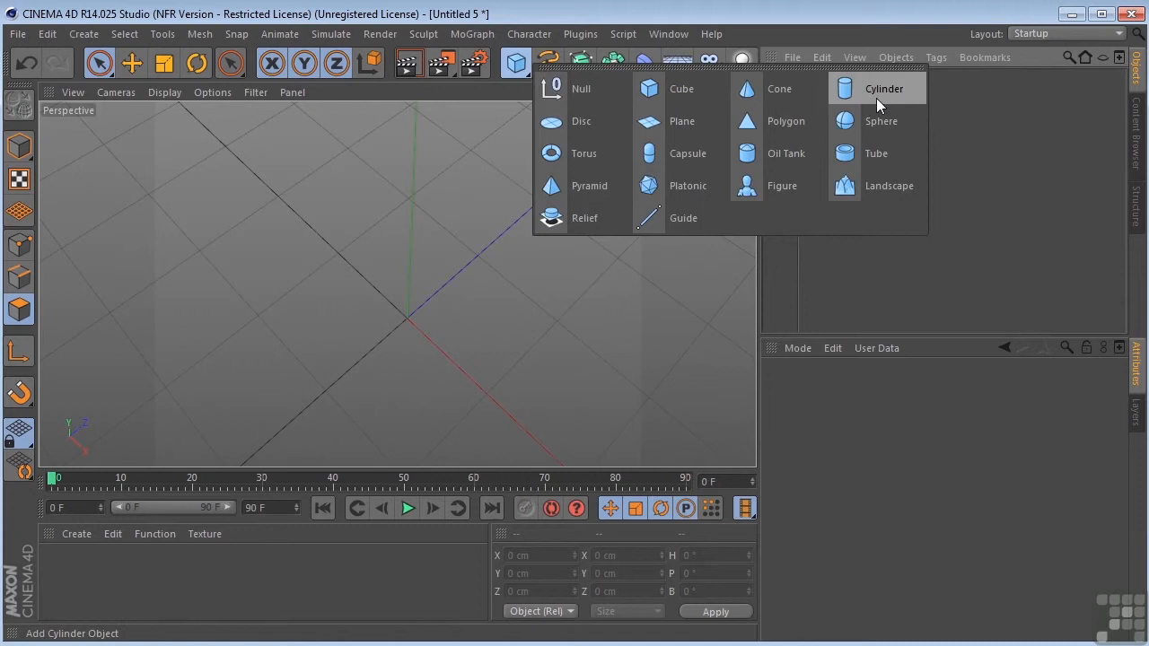
pyautogui.click(883, 88)
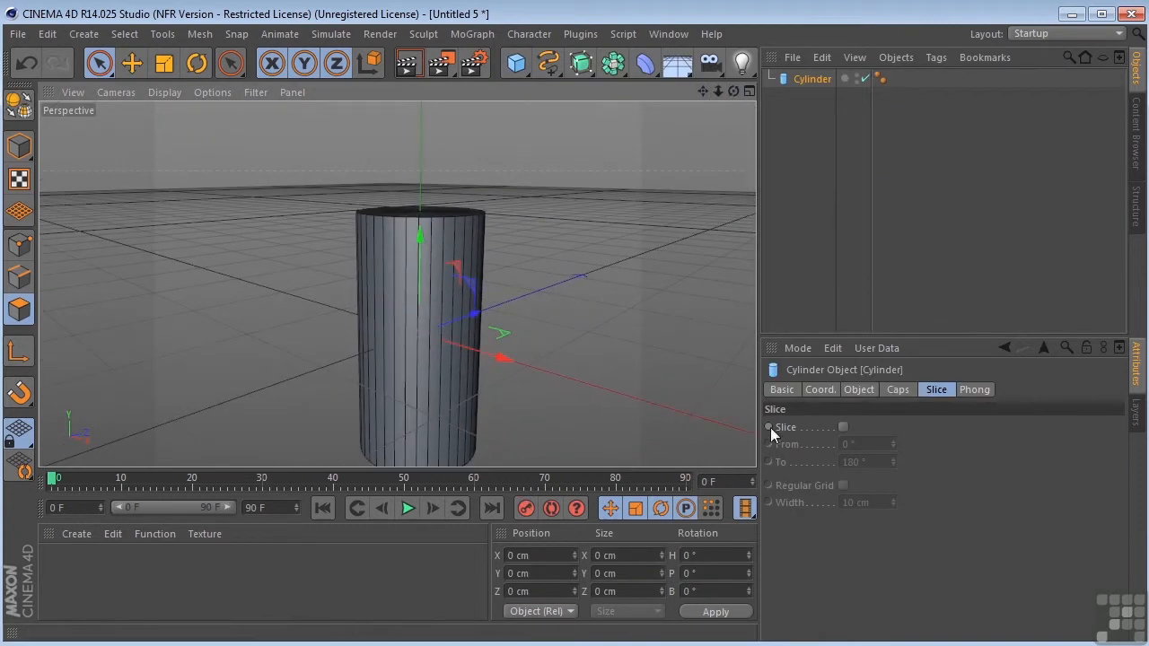
pyautogui.click(818, 389)
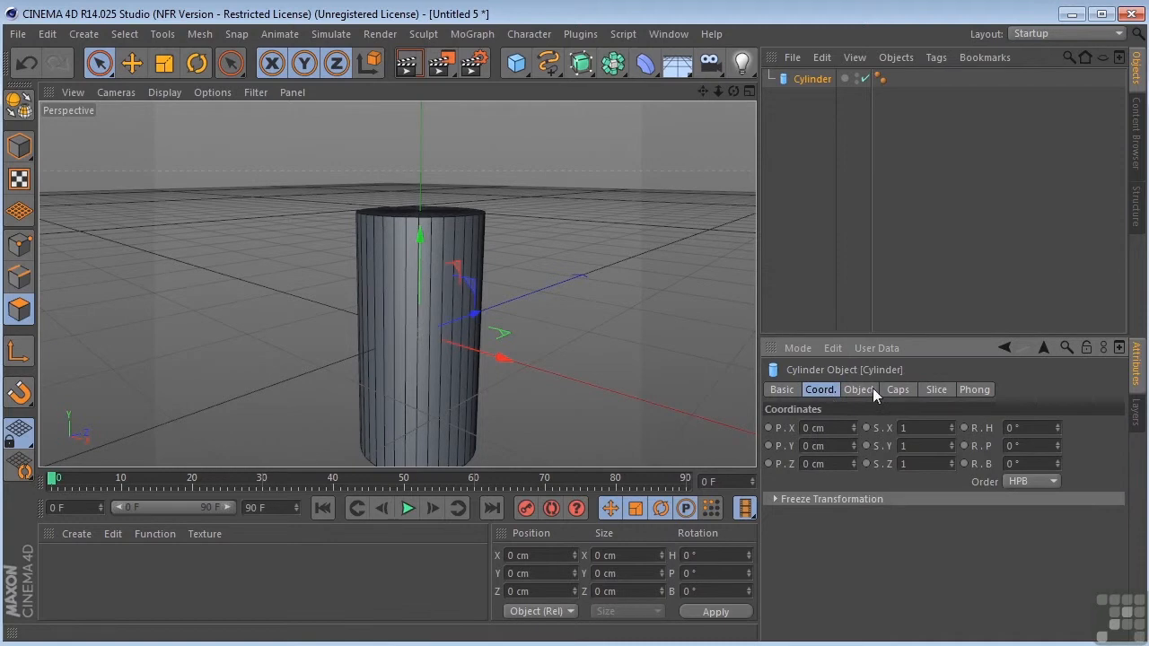
pyautogui.click(858, 389)
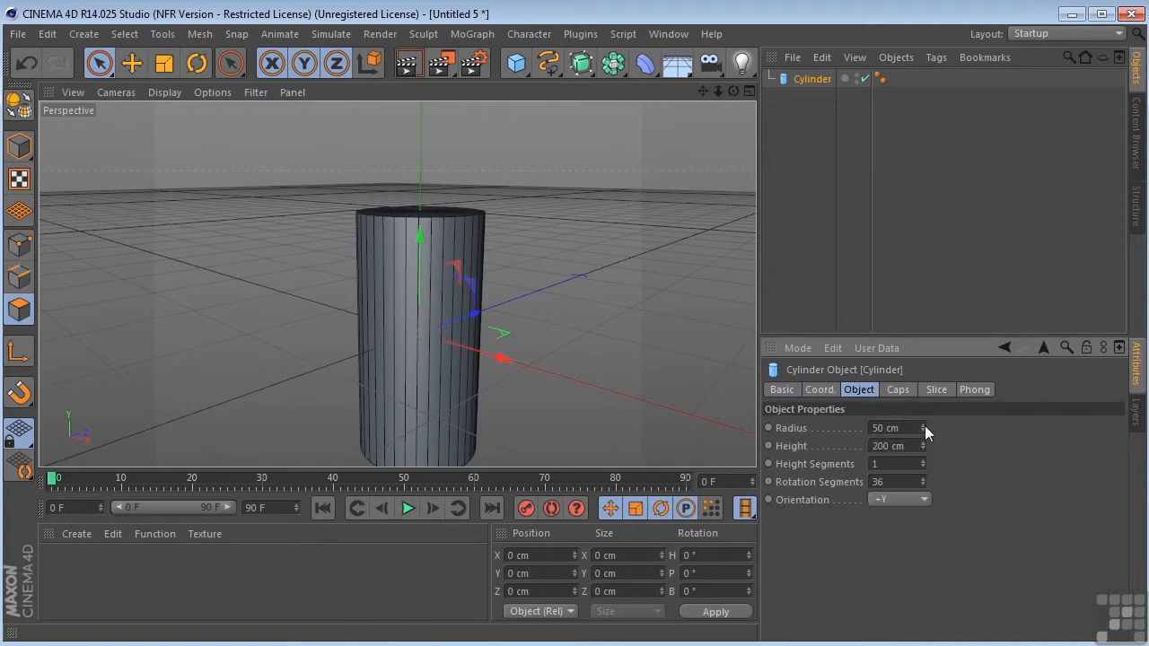
pyautogui.moveTo(898, 428); pyautogui.dragTo(935, 427)
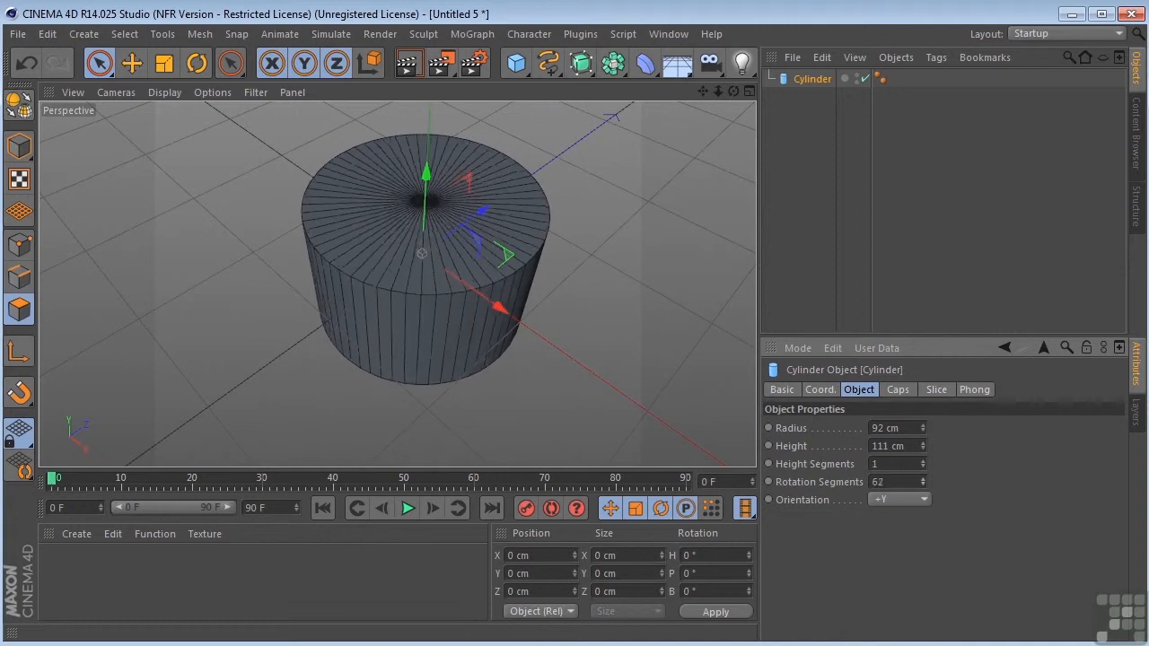
# - Review the cylinder's caps and slice settings, then clear it and reopen the primitives list
pyautogui.click(896, 388)
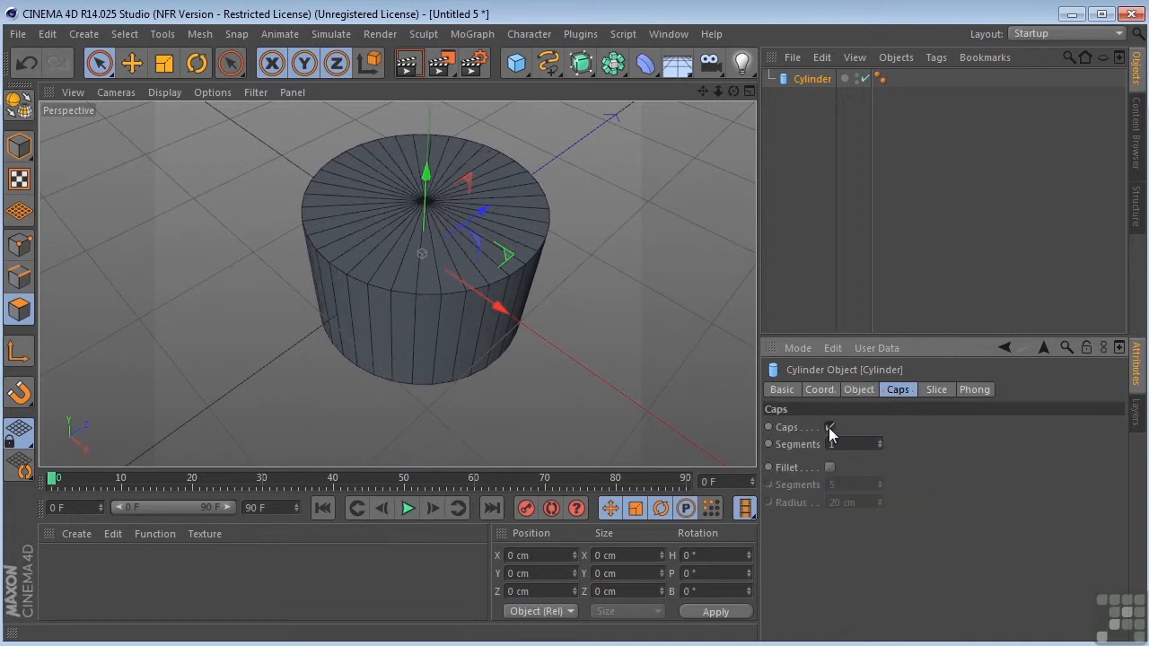
pyautogui.click(936, 389)
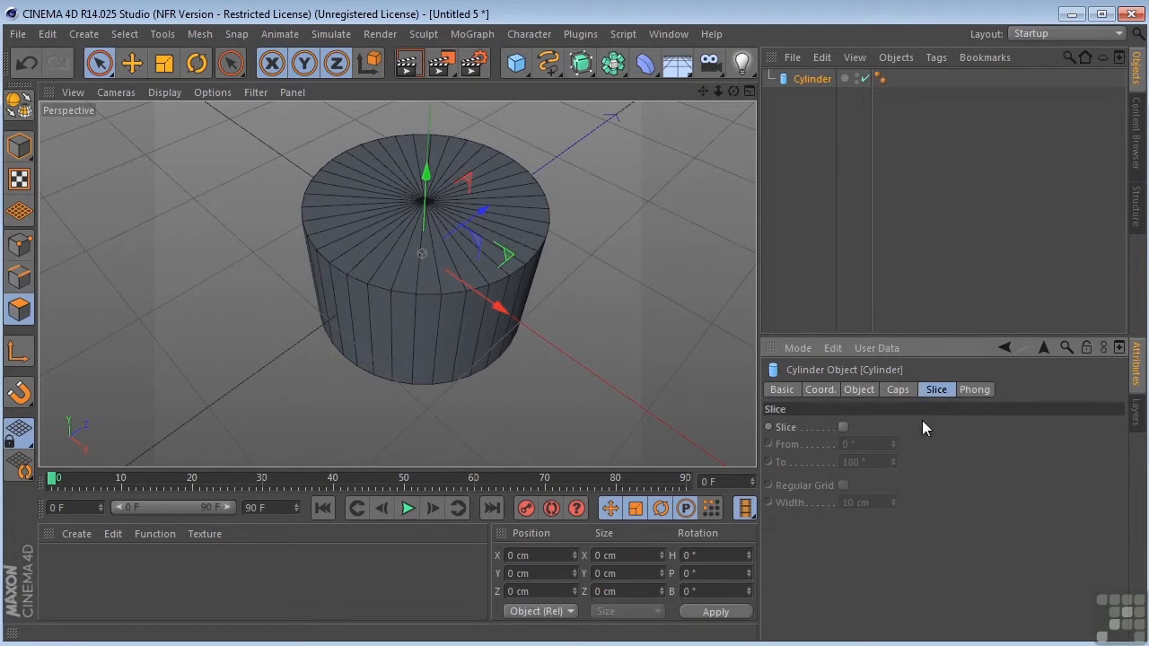
pyautogui.click(842, 426)
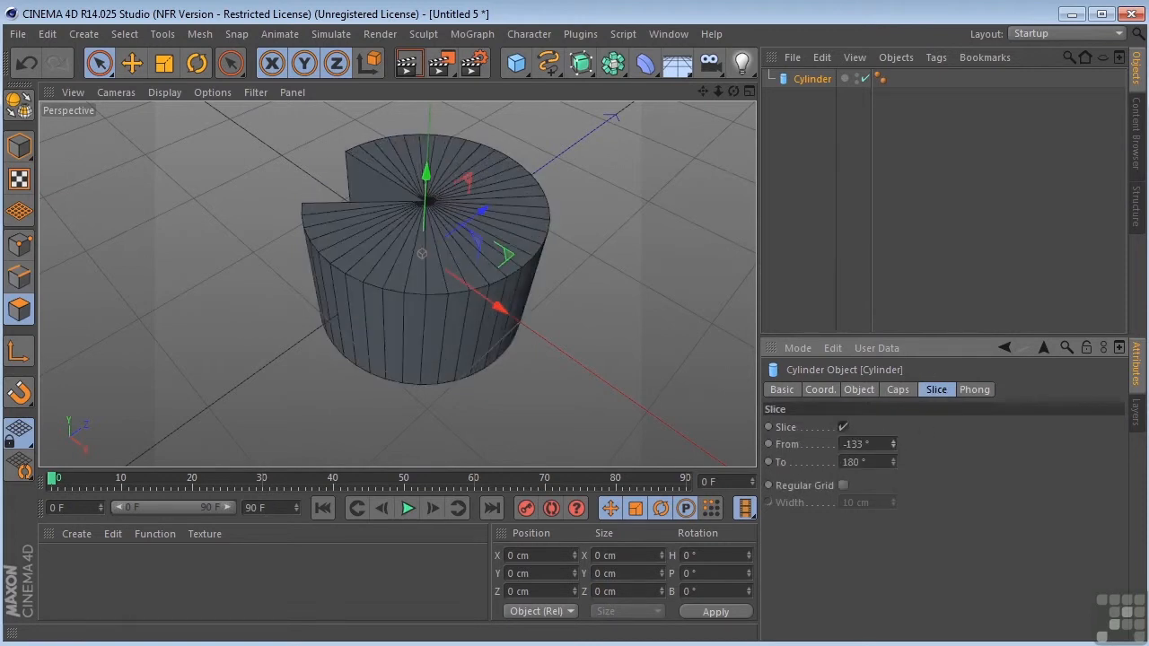
pyautogui.click(516, 61)
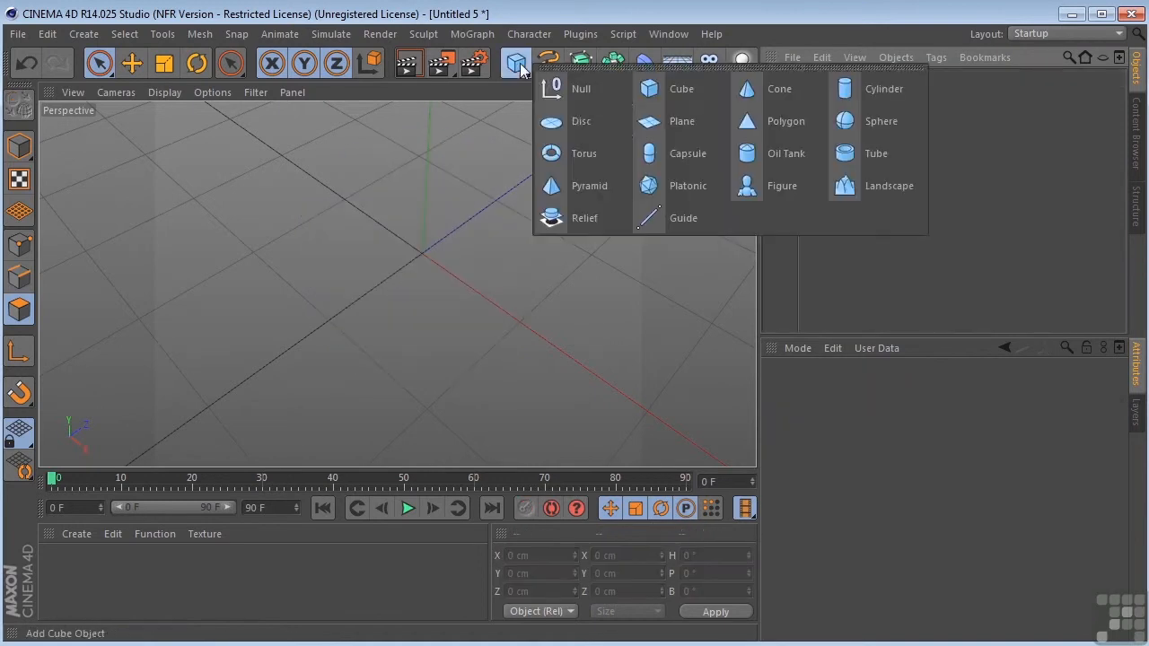
# - Add a disc, raise its disc segments, enable slicing, then clear it and reopen primitives
pyautogui.click(580, 121)
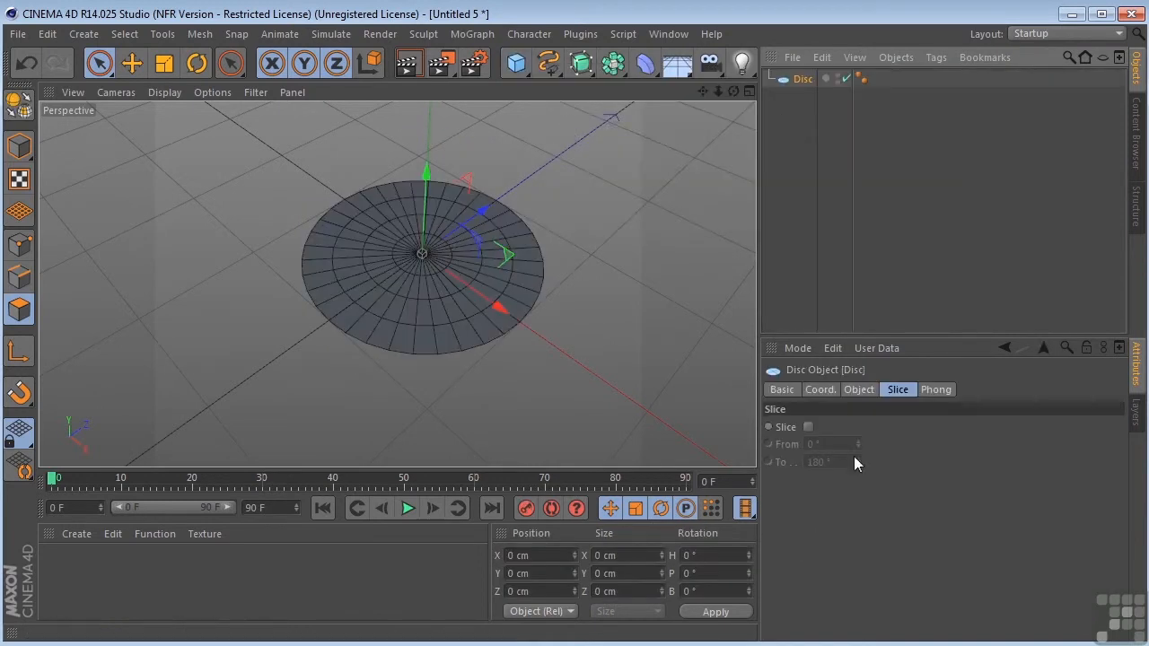
pyautogui.click(857, 389)
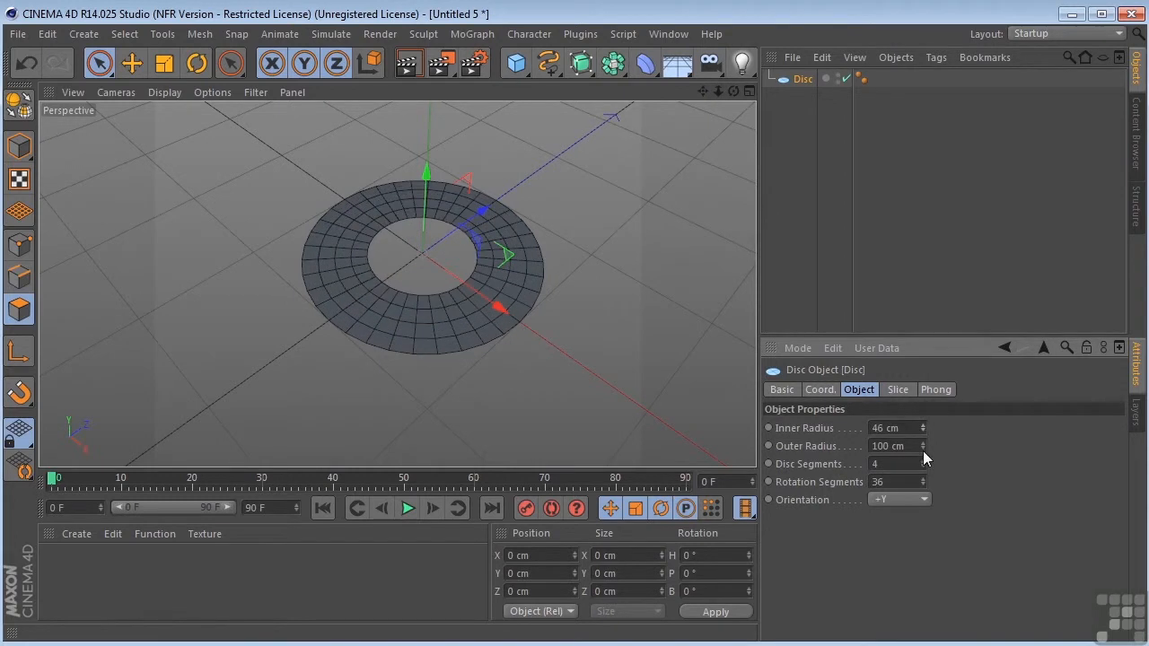
pyautogui.moveTo(888, 446); pyautogui.dragTo(904, 446)
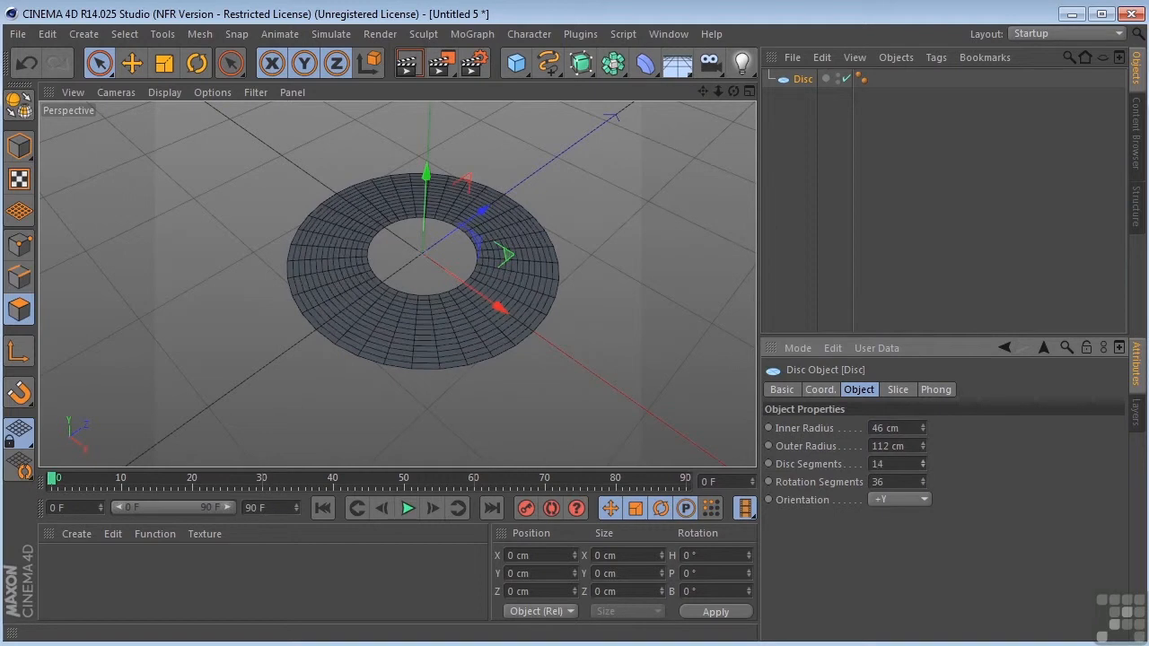
pyautogui.click(896, 388)
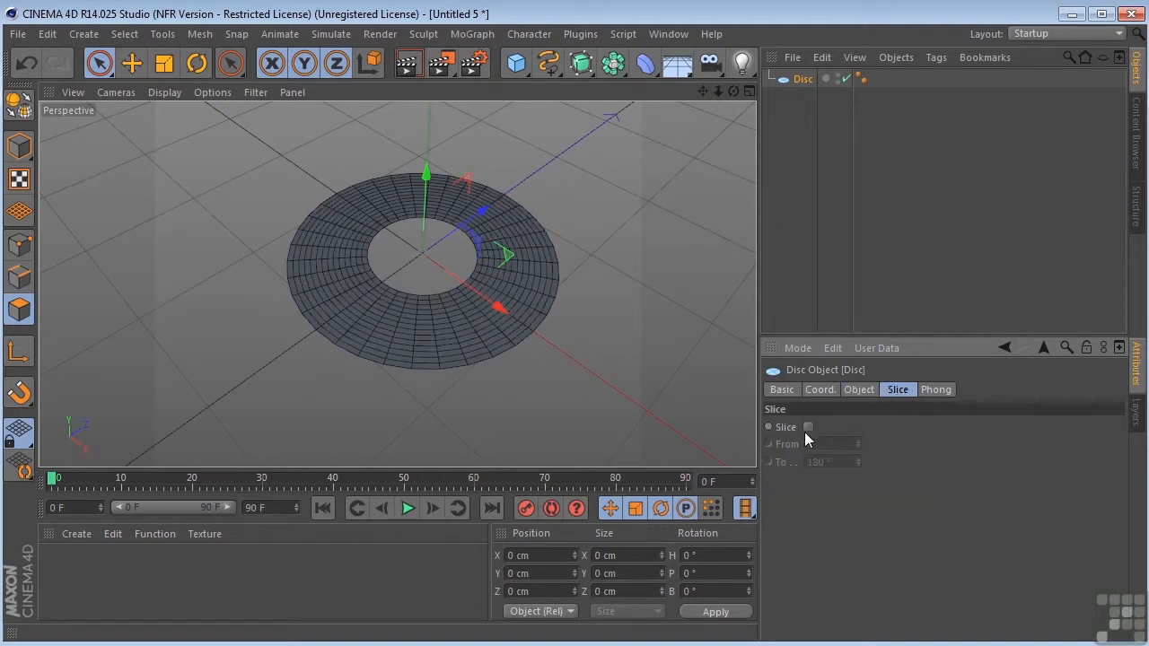
pyautogui.click(807, 426)
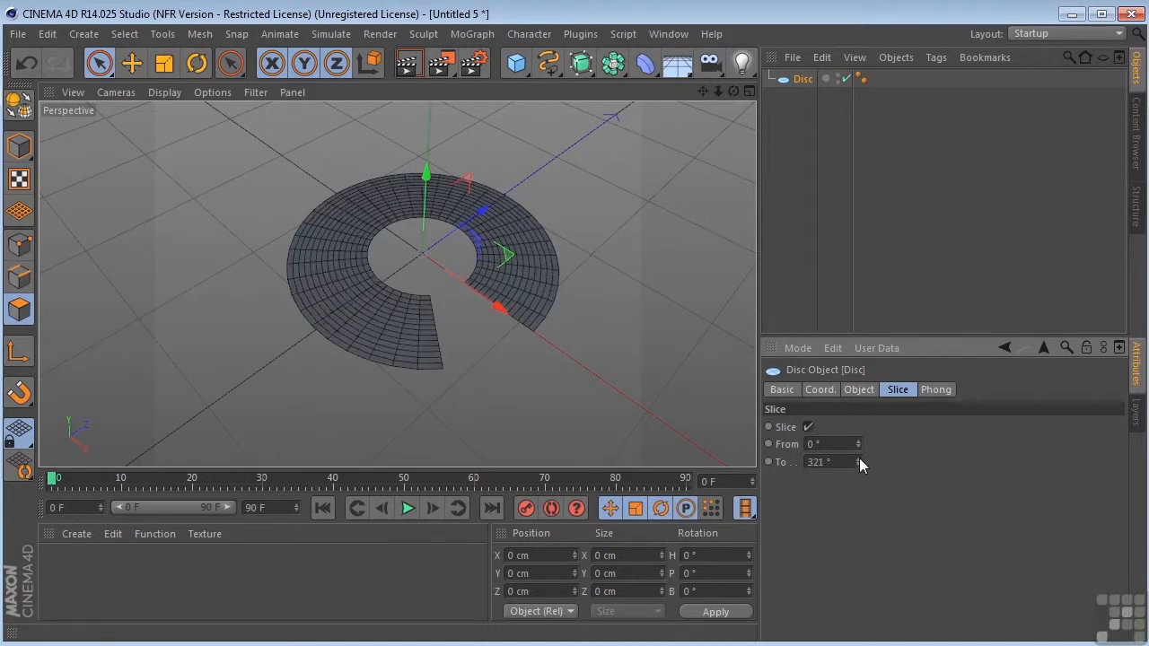
pyautogui.click(515, 62)
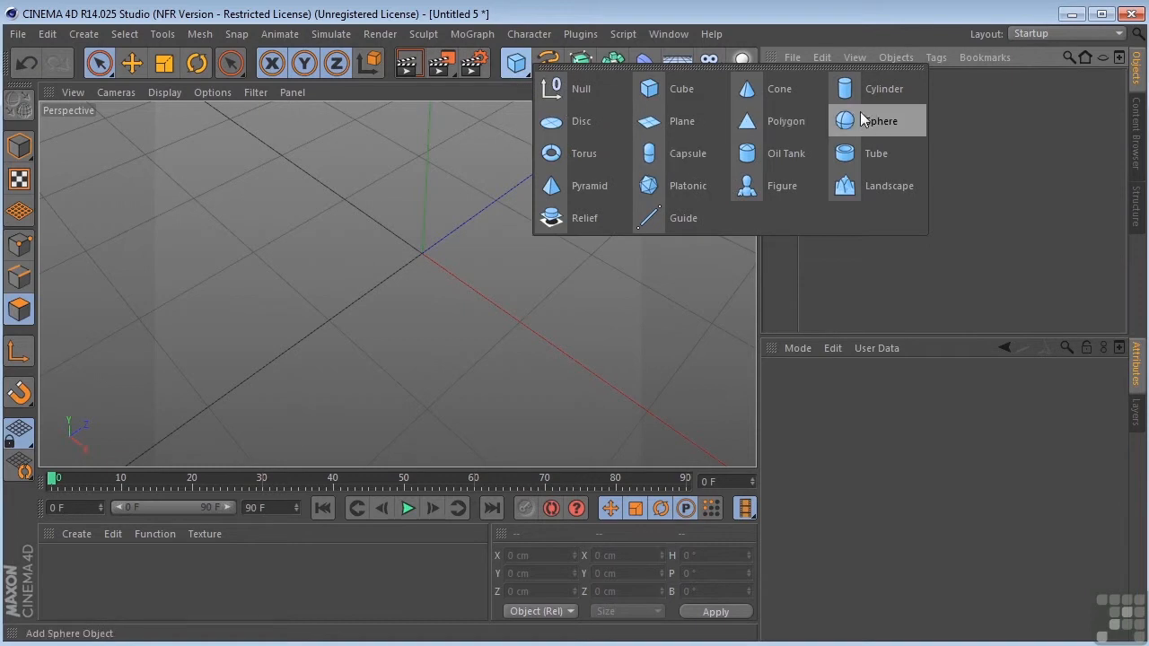
# - Add a sphere and switch its Type through Tetrahedron, Octahedron and Icosahedron
pyautogui.click(880, 120)
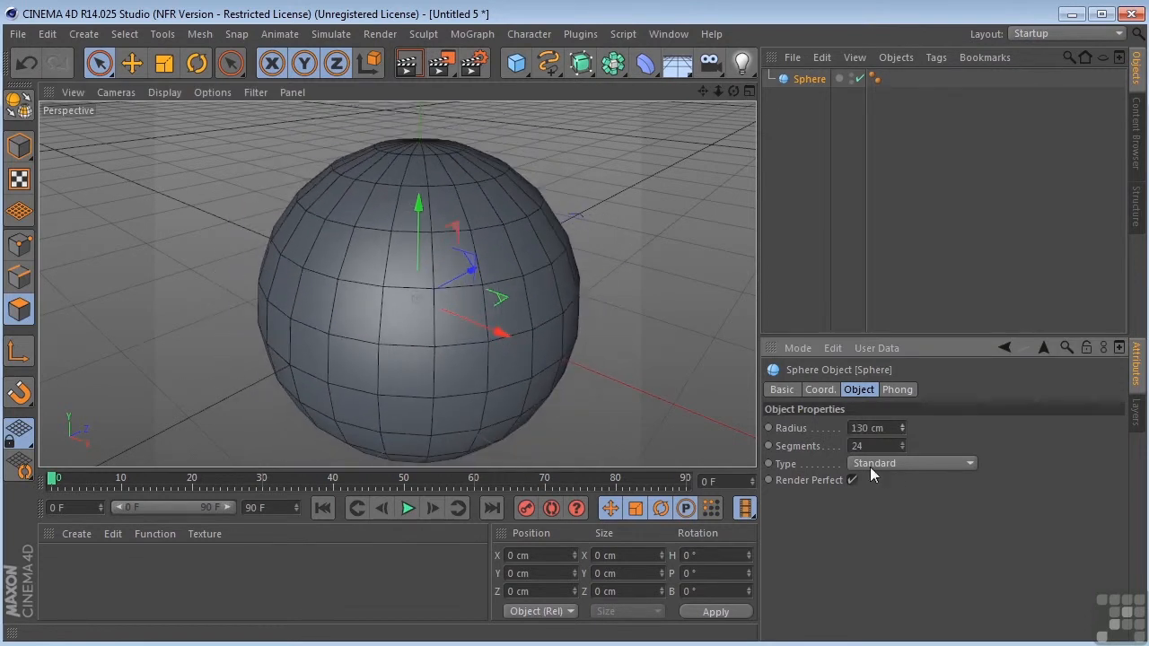
pyautogui.click(911, 463)
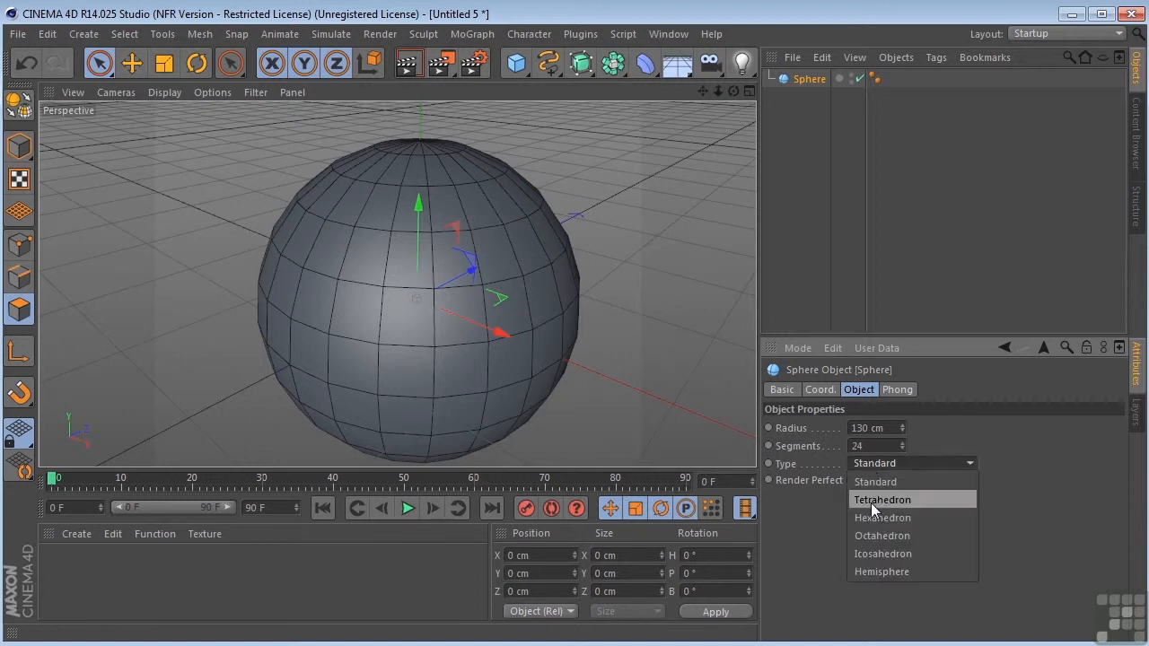
pyautogui.click(882, 499)
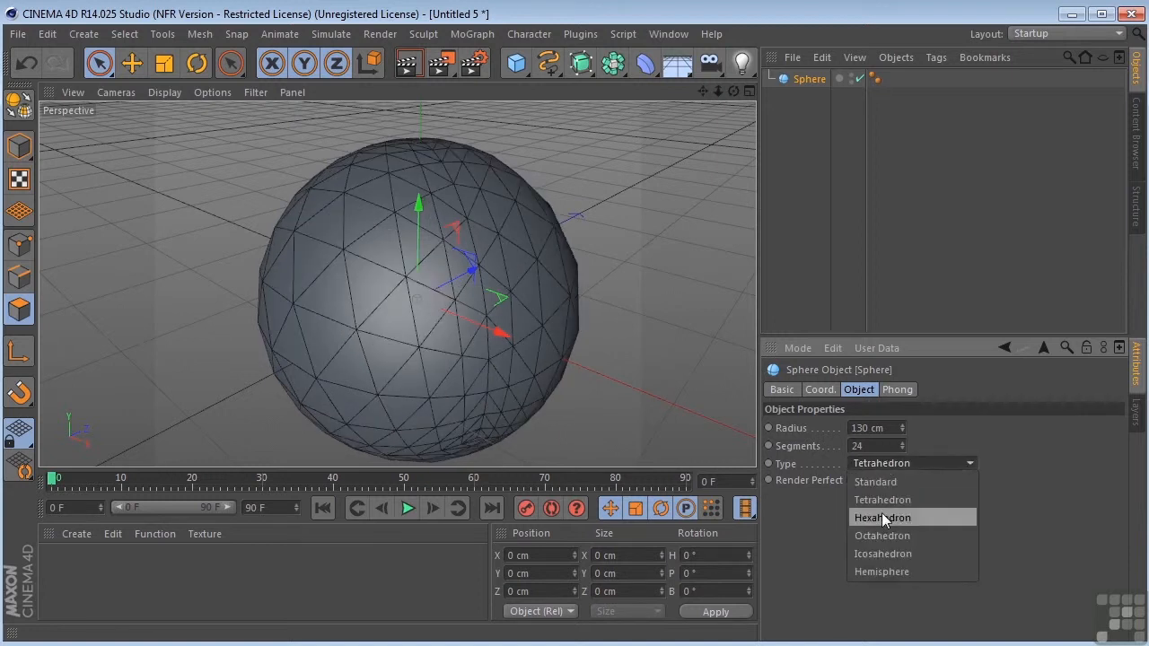
pyautogui.click(881, 535)
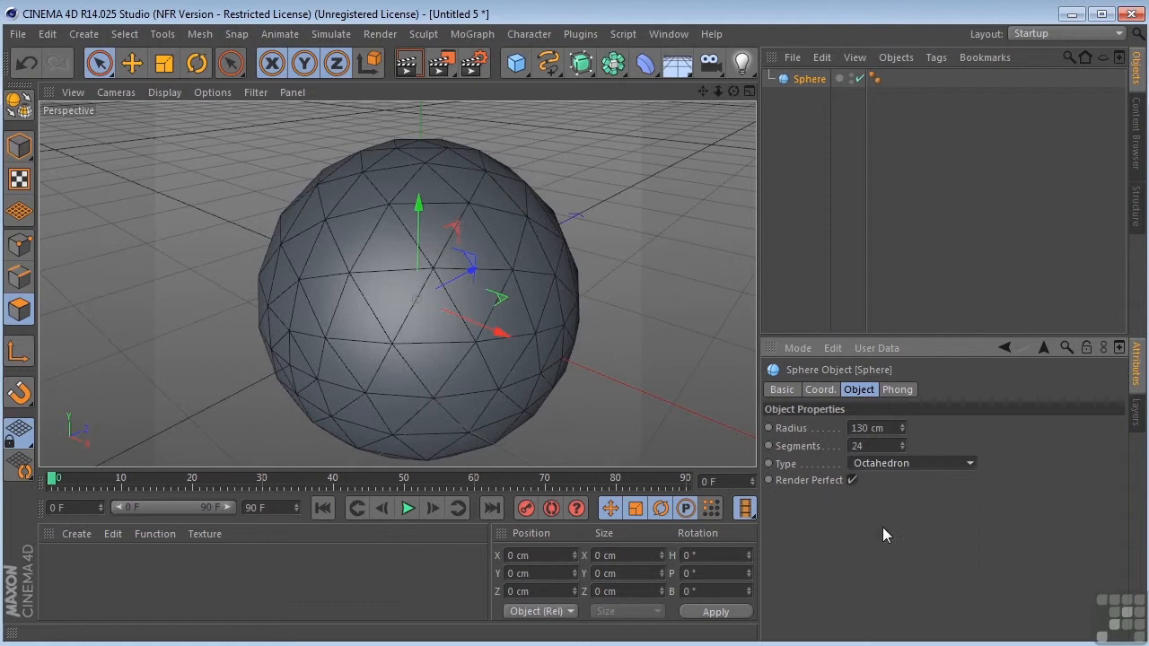
pyautogui.click(911, 462)
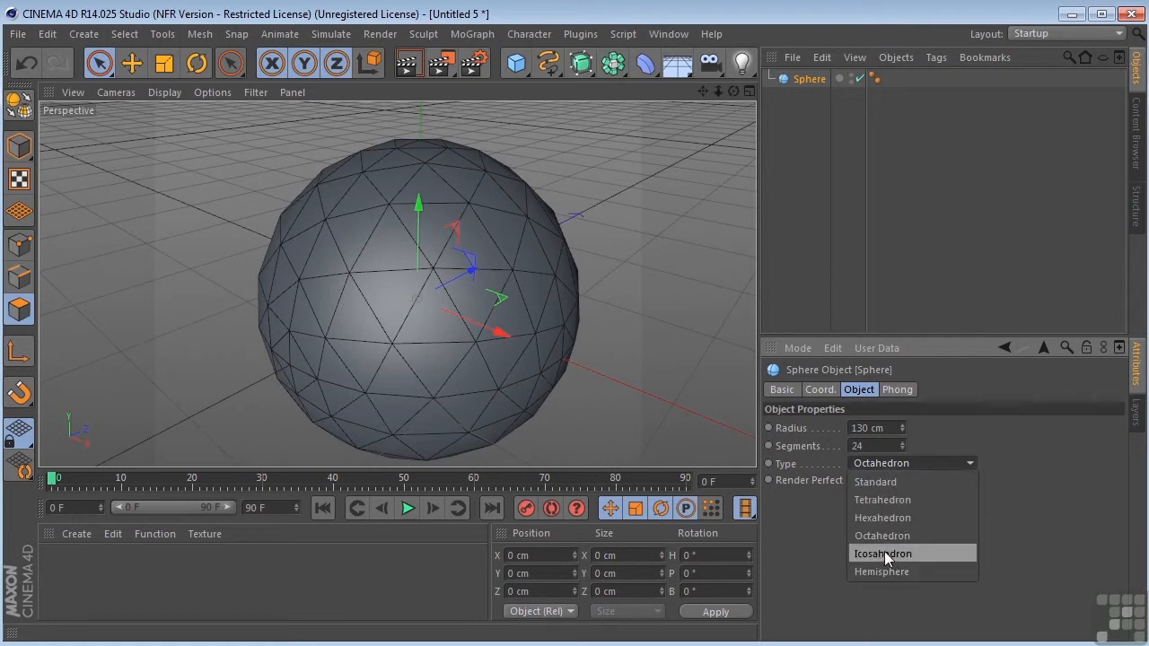
pyautogui.click(882, 571)
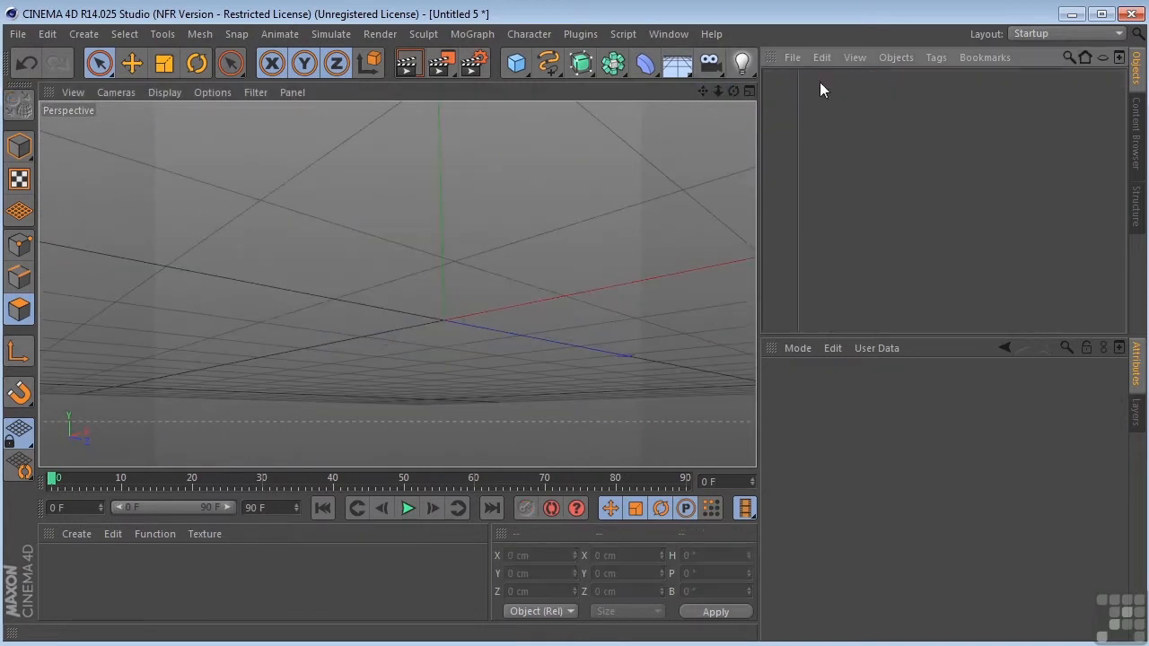
# - Add a capsule with radius 63, height 280, cap segments 1 and rotation segments 59
pyautogui.click(515, 63)
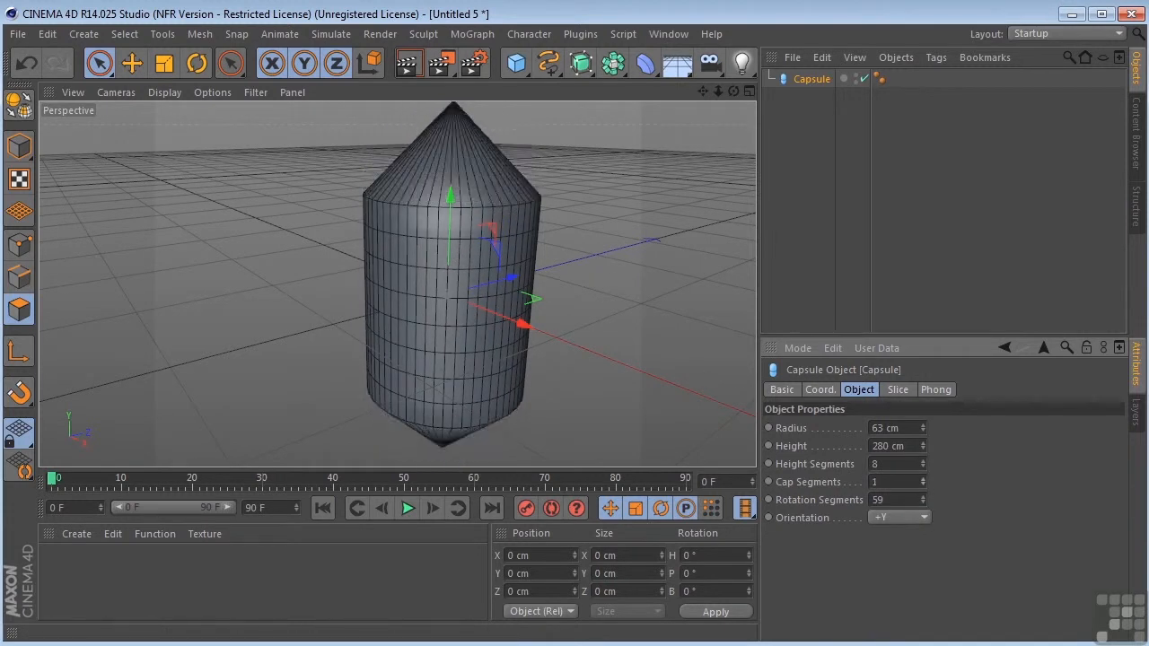
pyautogui.click(897, 389)
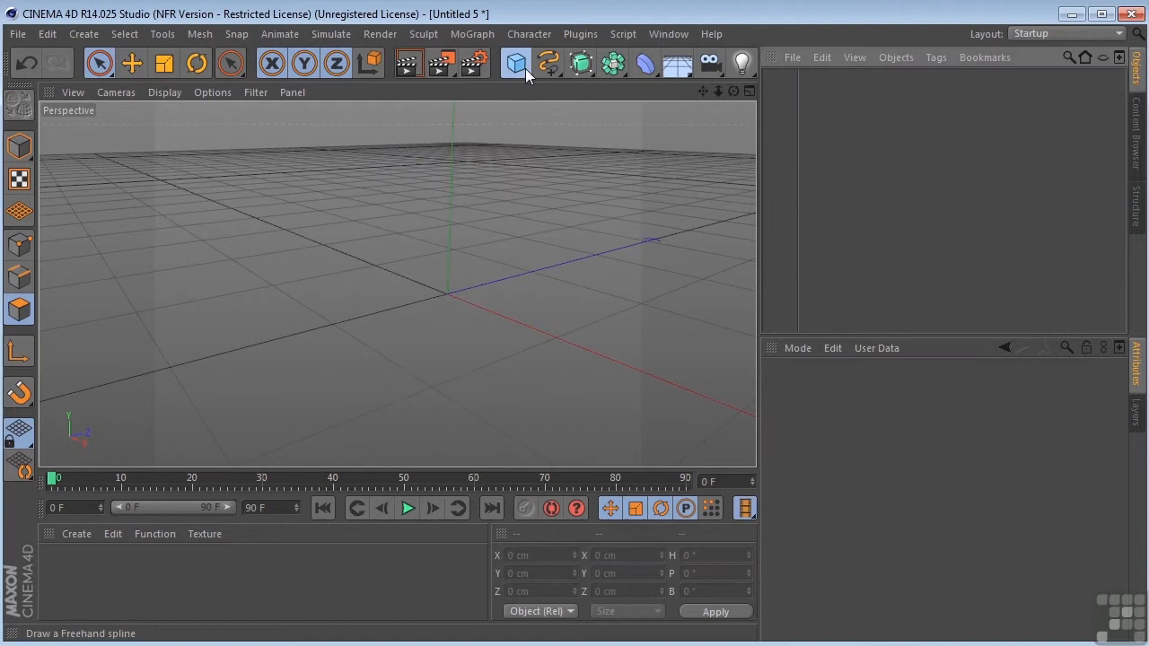
# - Add a tube with 131/250 cm radii and a 10-segment, 5 cm fillet, then clear it
pyautogui.click(516, 63)
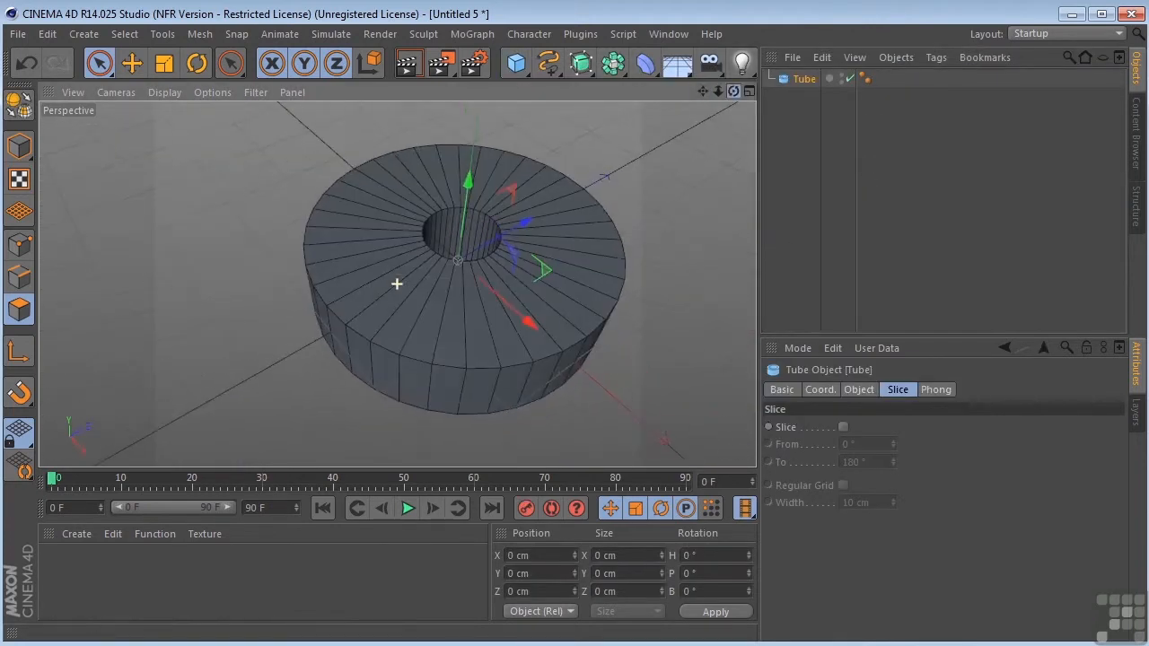
pyautogui.click(857, 388)
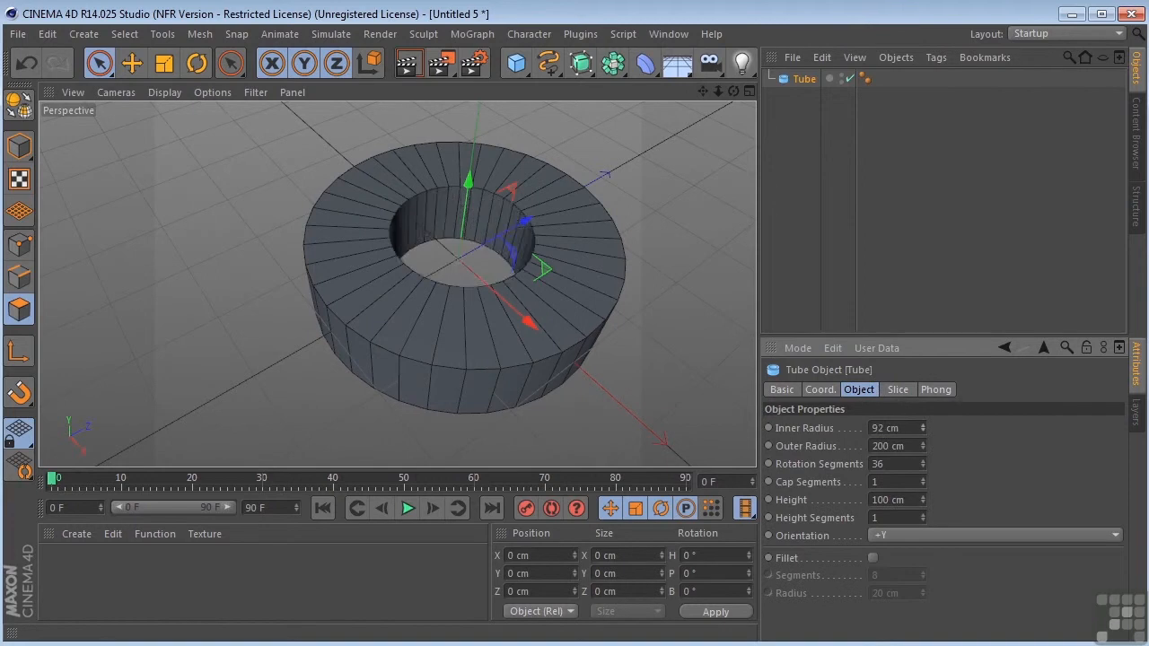
pyautogui.moveTo(897, 428); pyautogui.dragTo(897, 453)
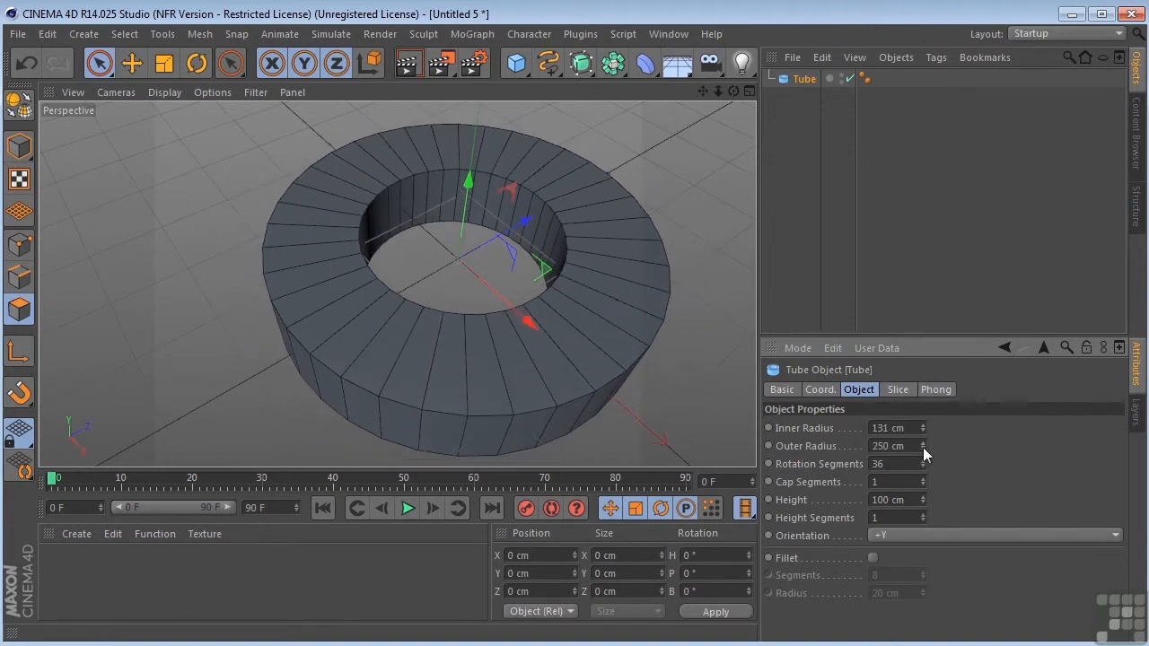
pyautogui.click(872, 557)
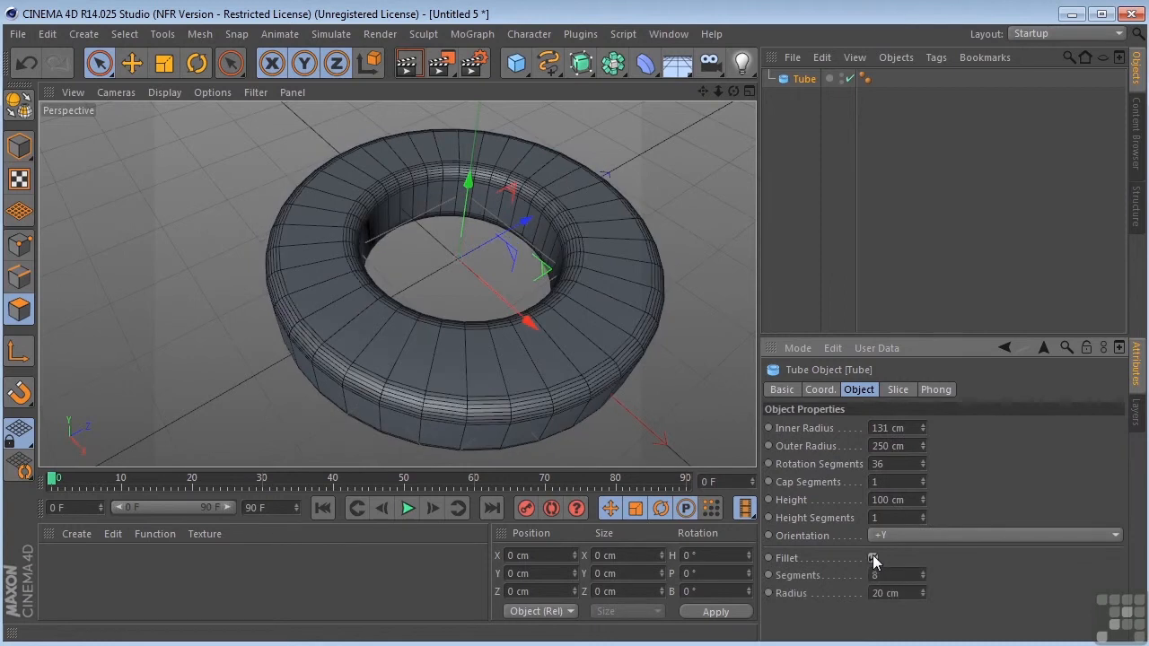
pyautogui.click(873, 557)
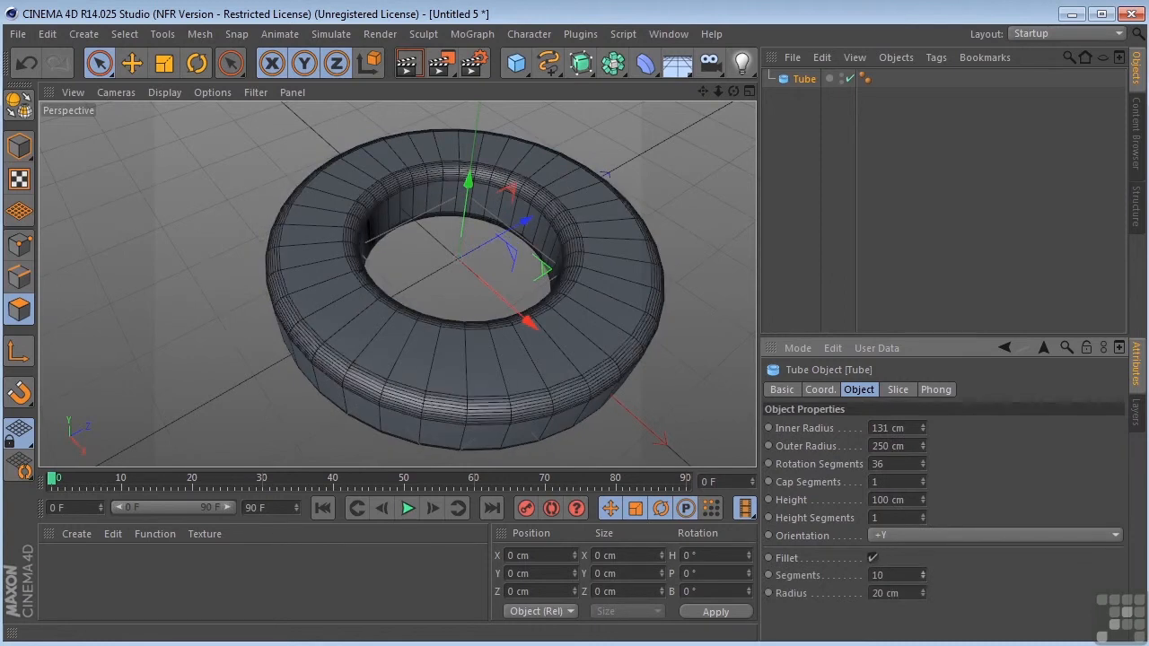
pyautogui.write('5 cm')
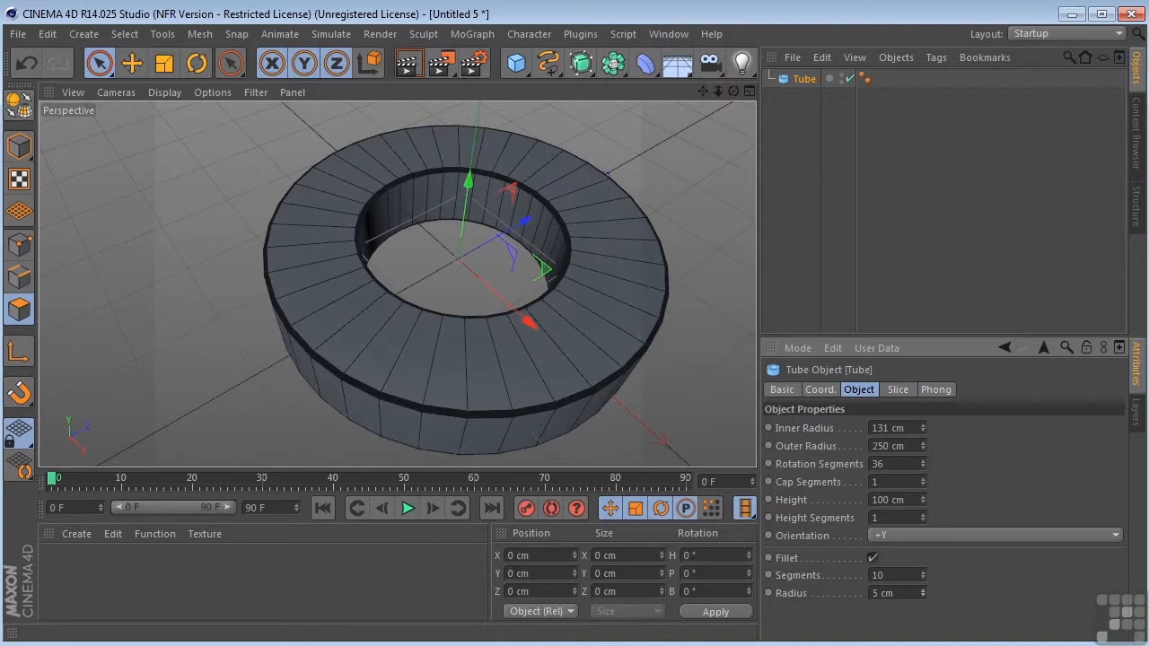
pyautogui.click(516, 63)
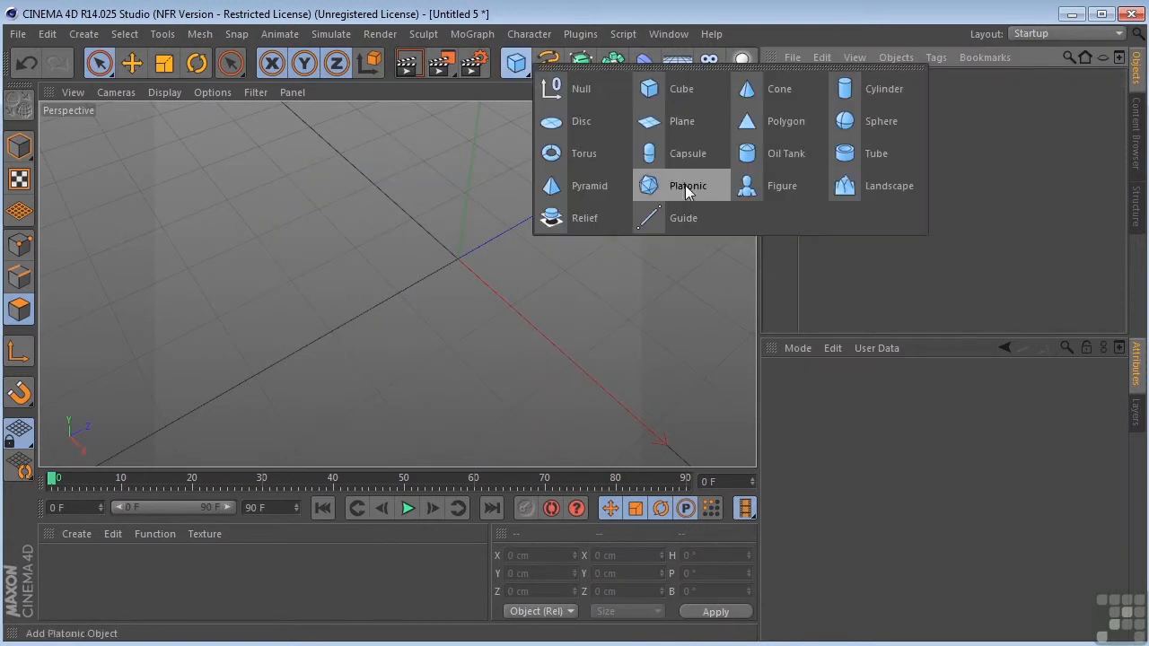
# - Add a Landscape and set its size to 737 cm wide and 127 cm high
pyautogui.click(887, 186)
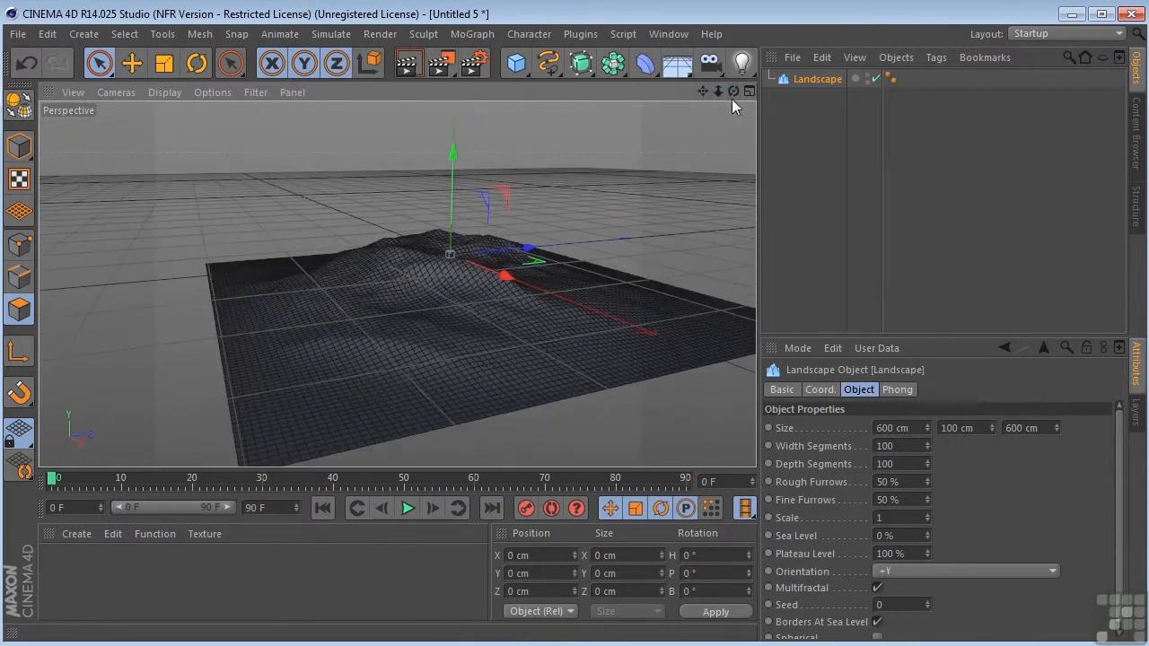
pyautogui.click(408, 62)
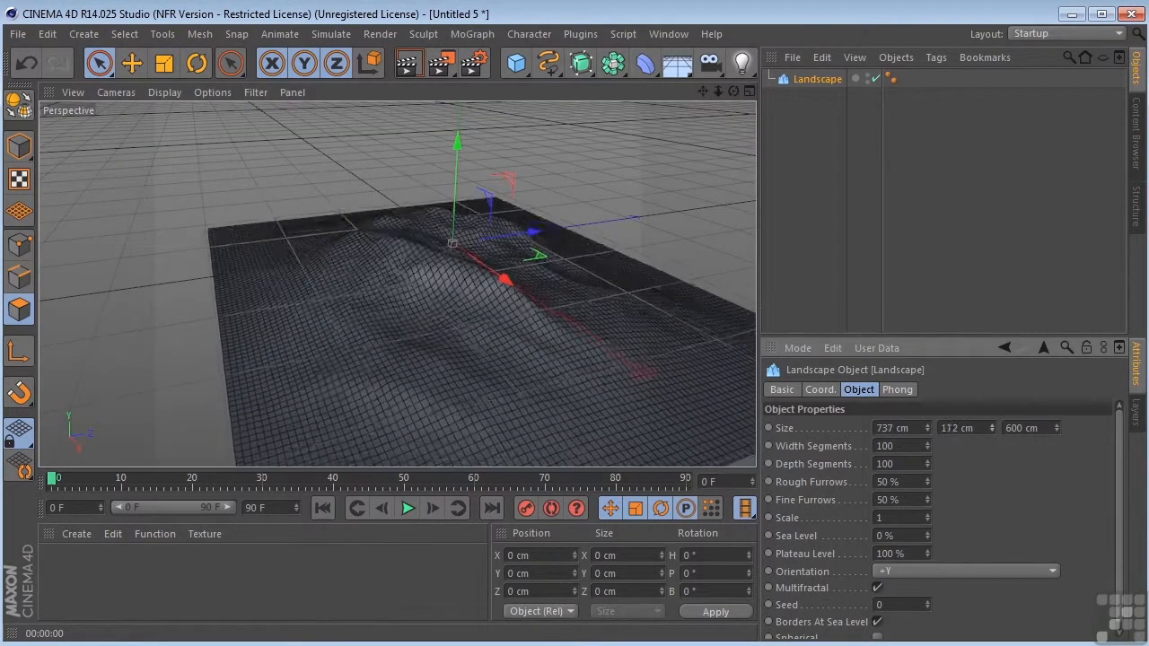
pyautogui.moveTo(965, 428); pyautogui.dragTo(965, 415)
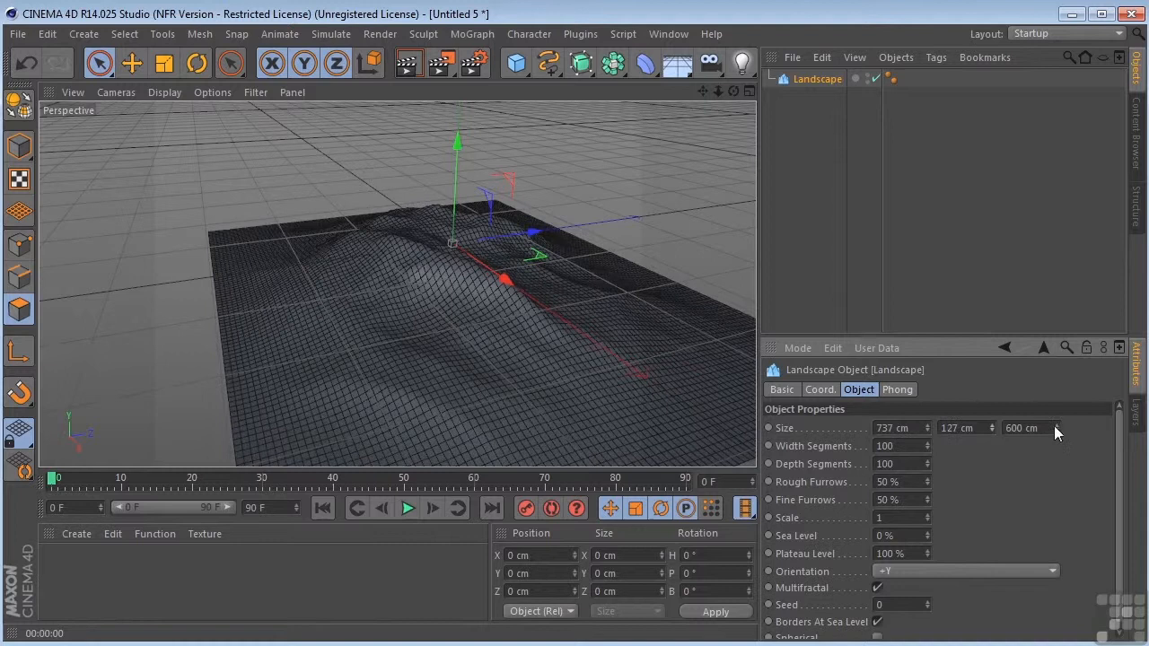